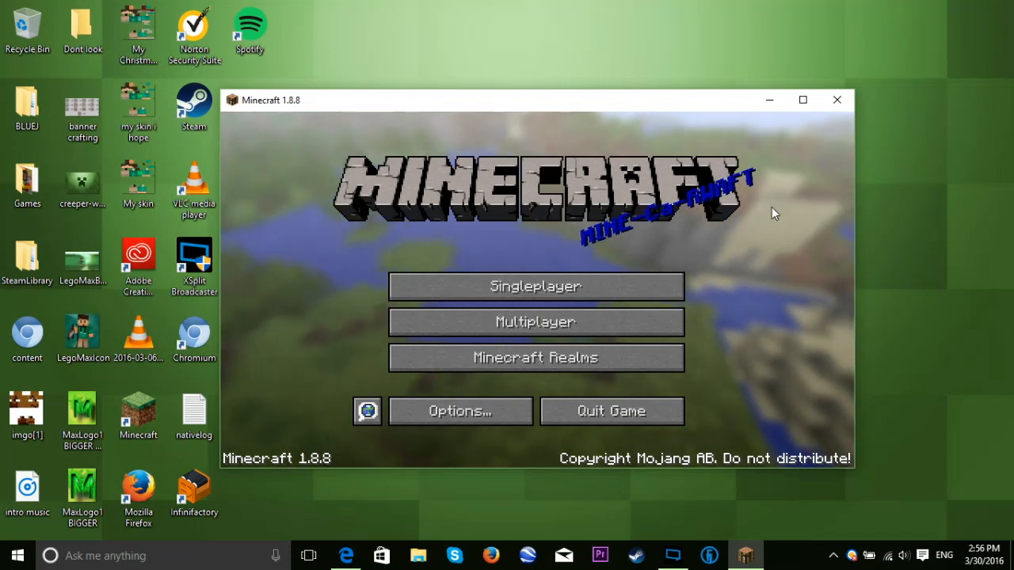
mouse_move(331, 374)
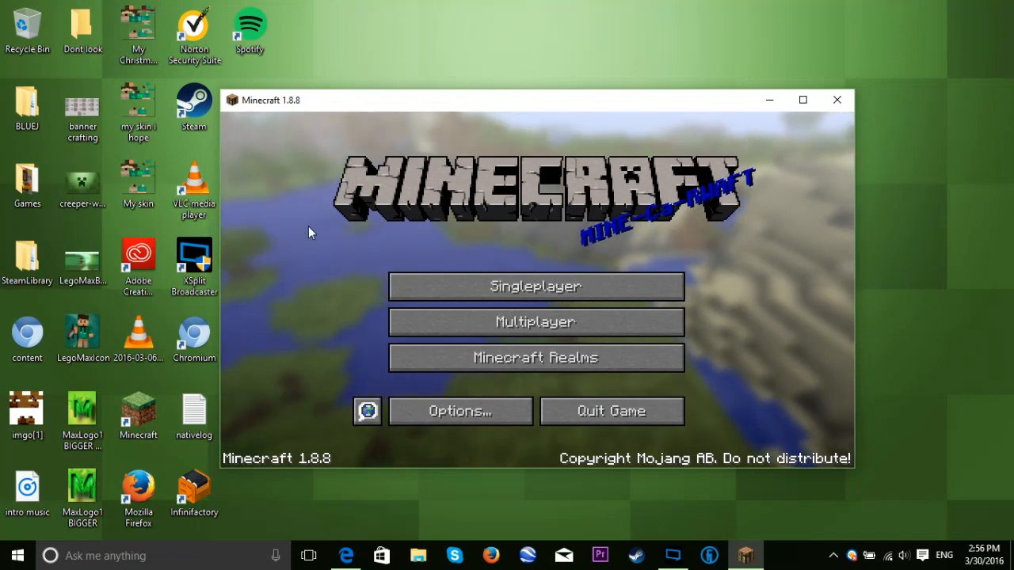
mouse_move(670, 259)
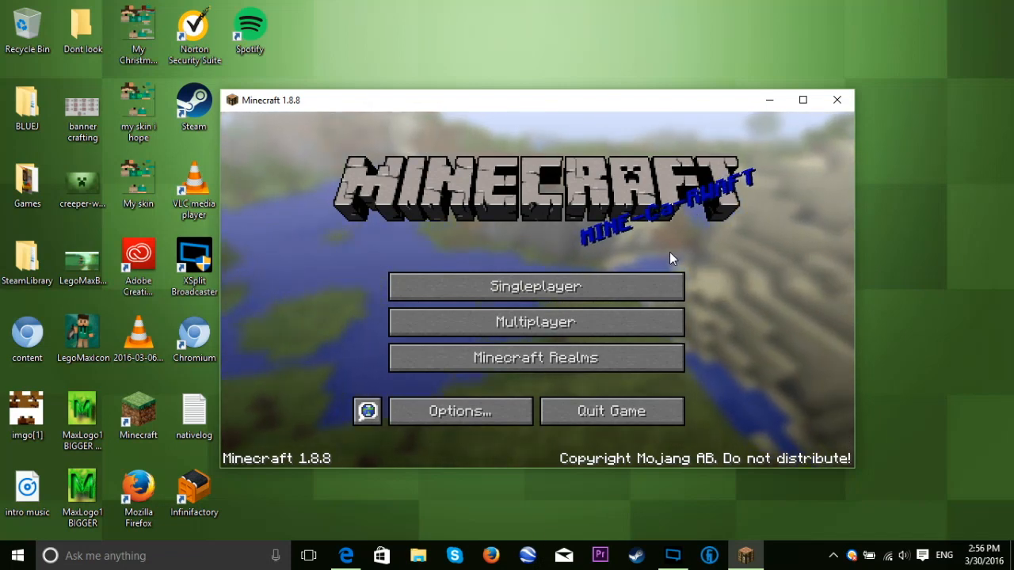
mouse_move(754, 150)
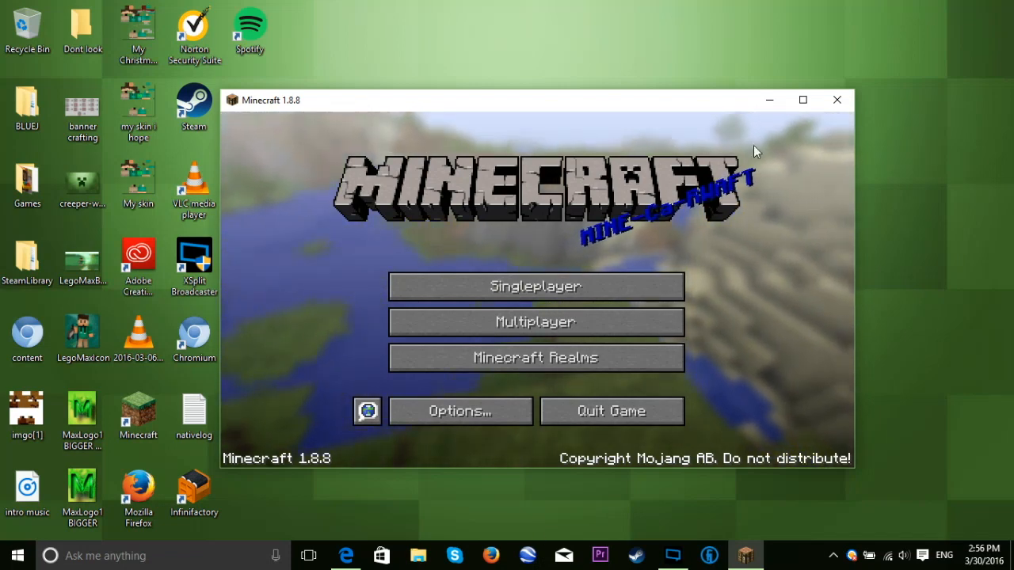
mouse_move(573, 250)
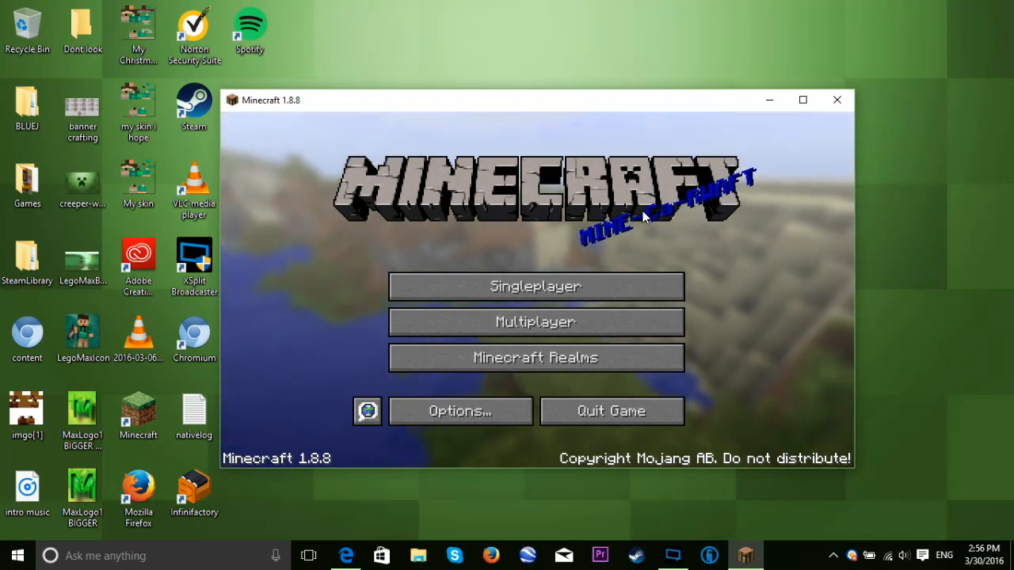
mouse_move(557, 241)
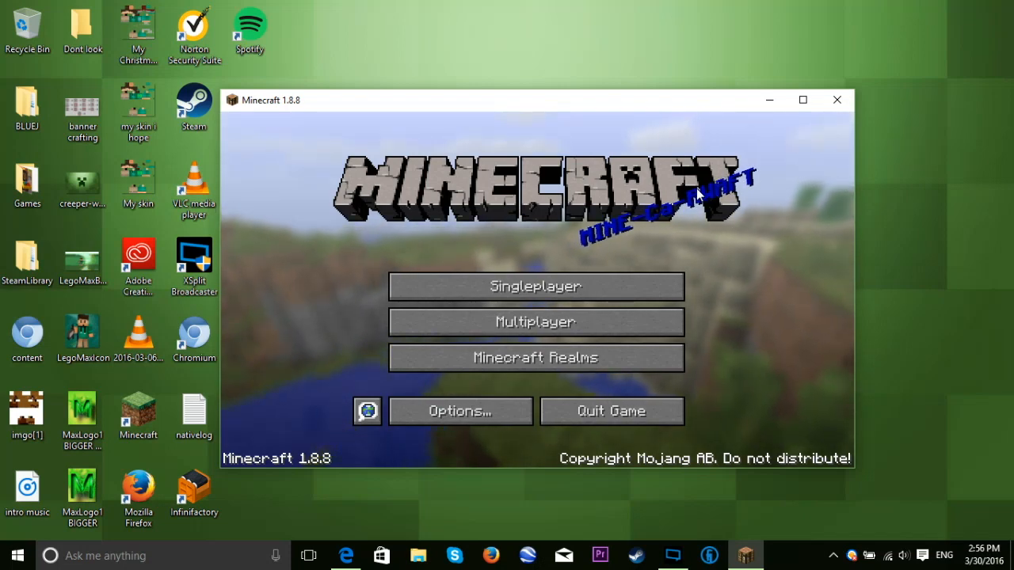
mouse_move(625, 230)
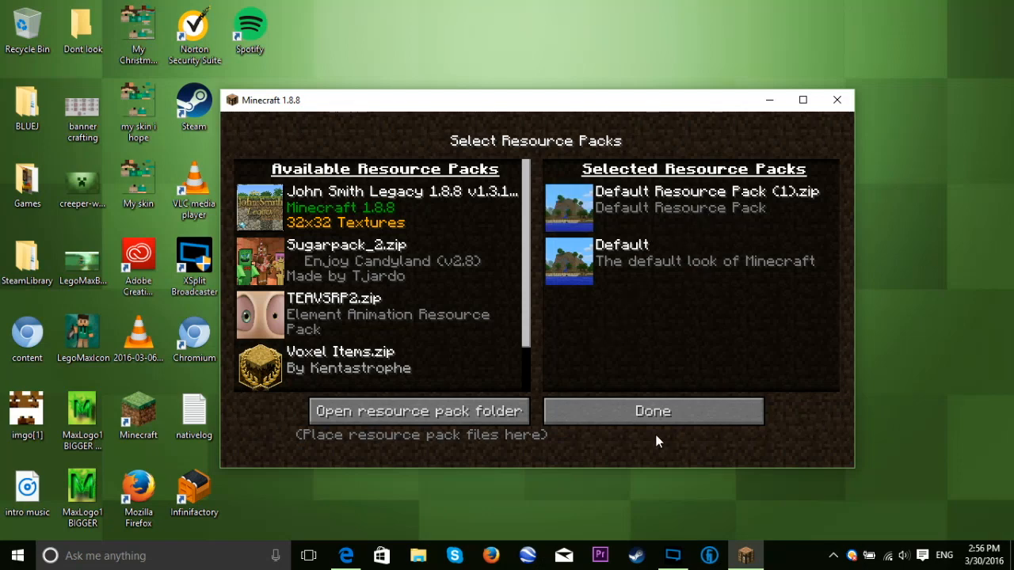
Close the resource pack and options screens and nudge the Minecraft window on the desktop
click(652, 410)
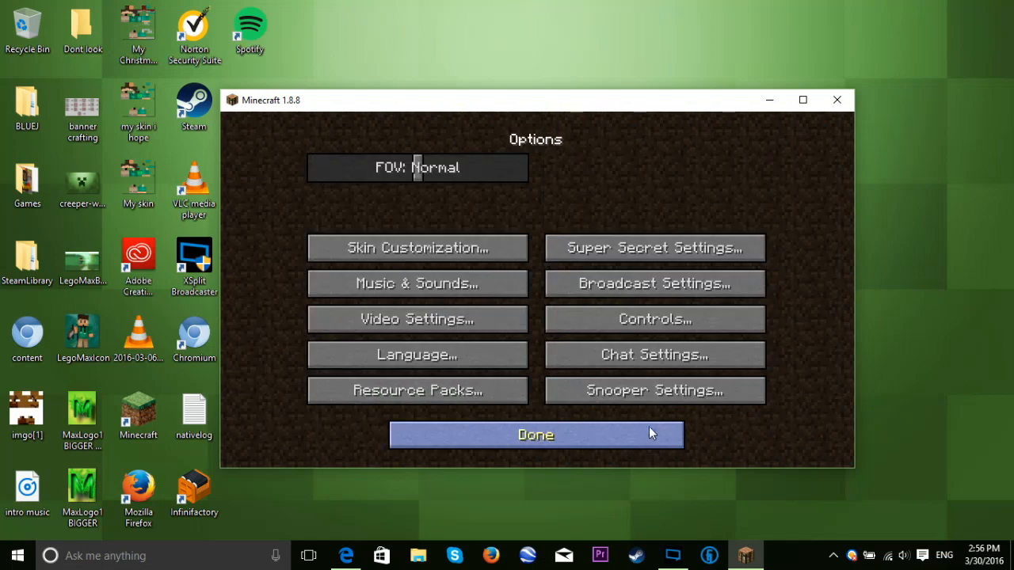
click(535, 434)
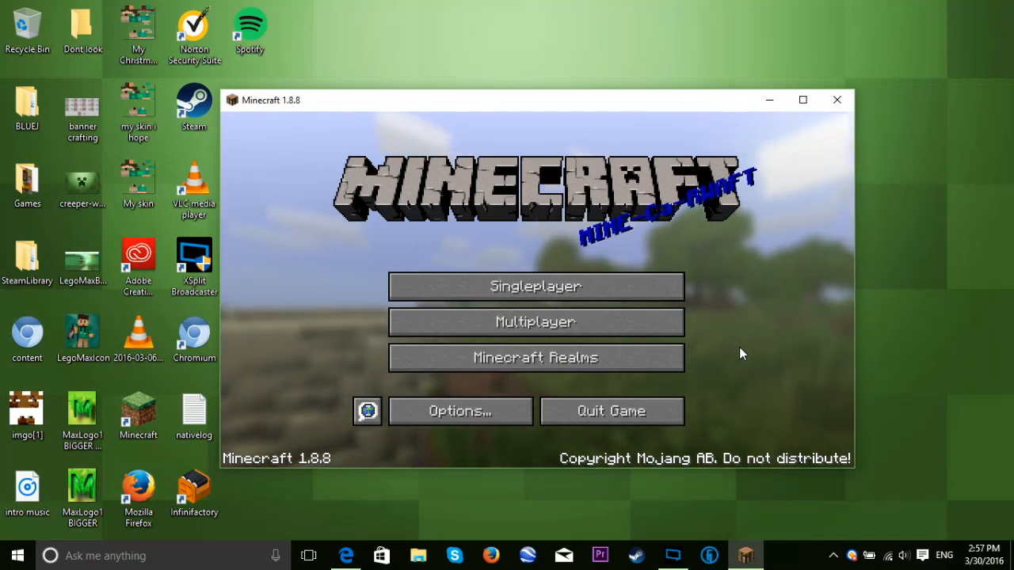
drag(535, 100, 665, 79)
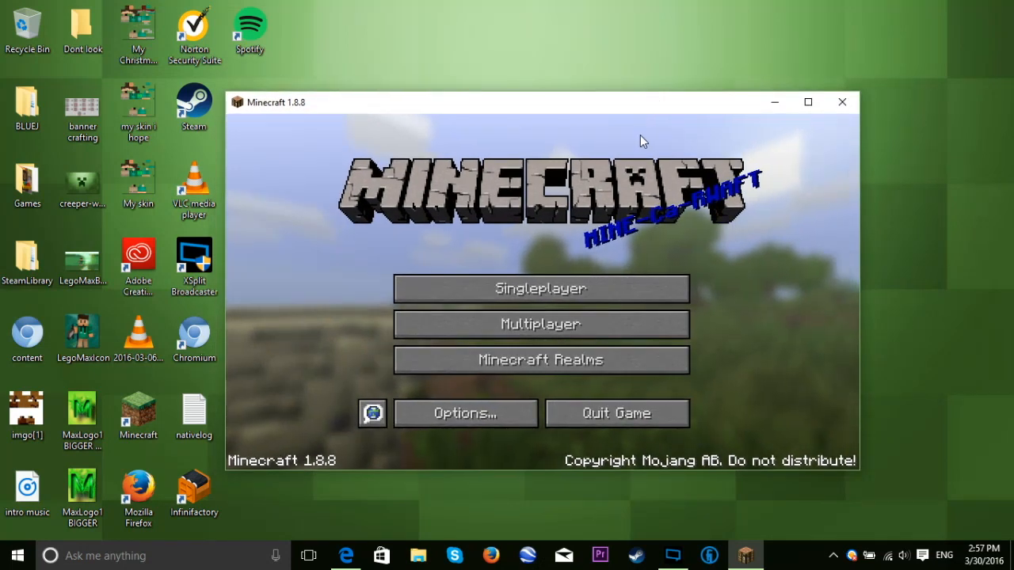
mouse_move(871, 376)
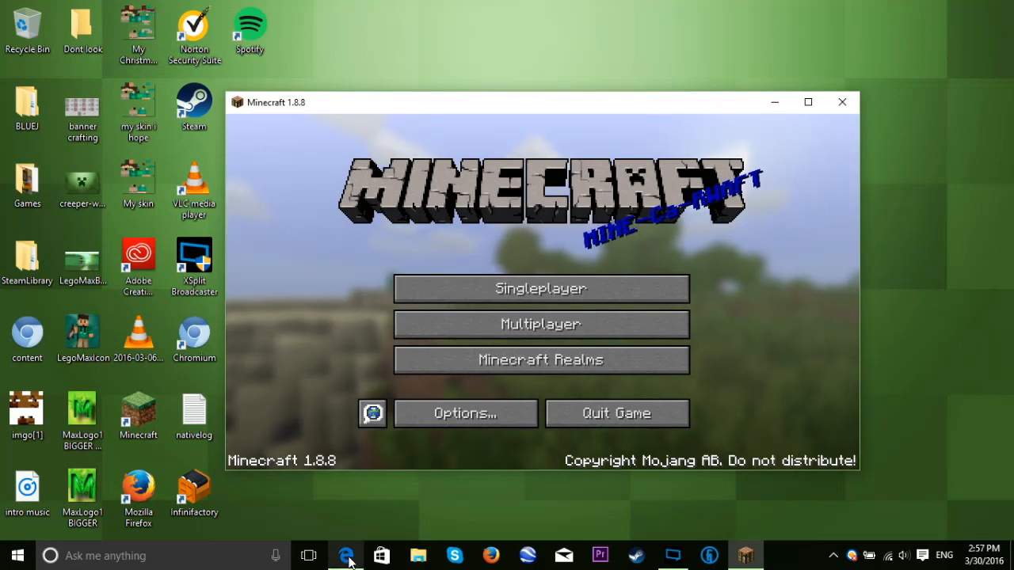
Bring up Edge showing the MediaFire page for Default Resource Pack.zip (42.97 MB)
click(345, 554)
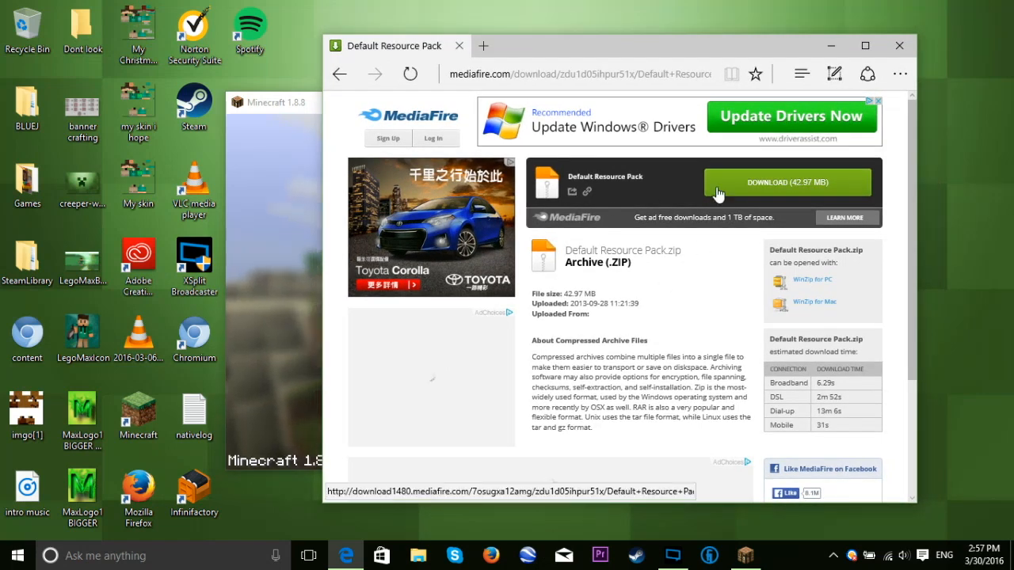
mouse_move(675, 228)
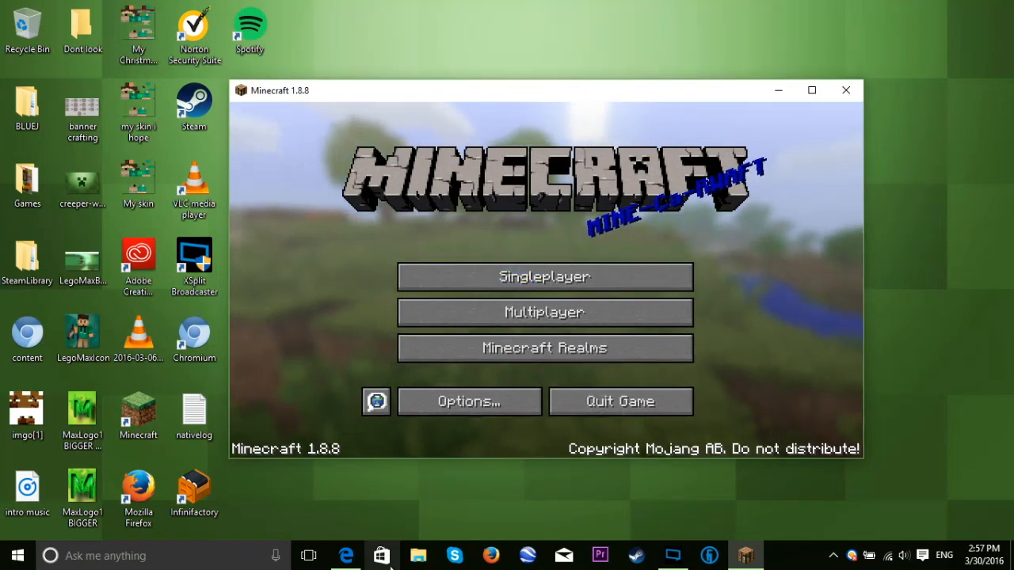
click(418, 554)
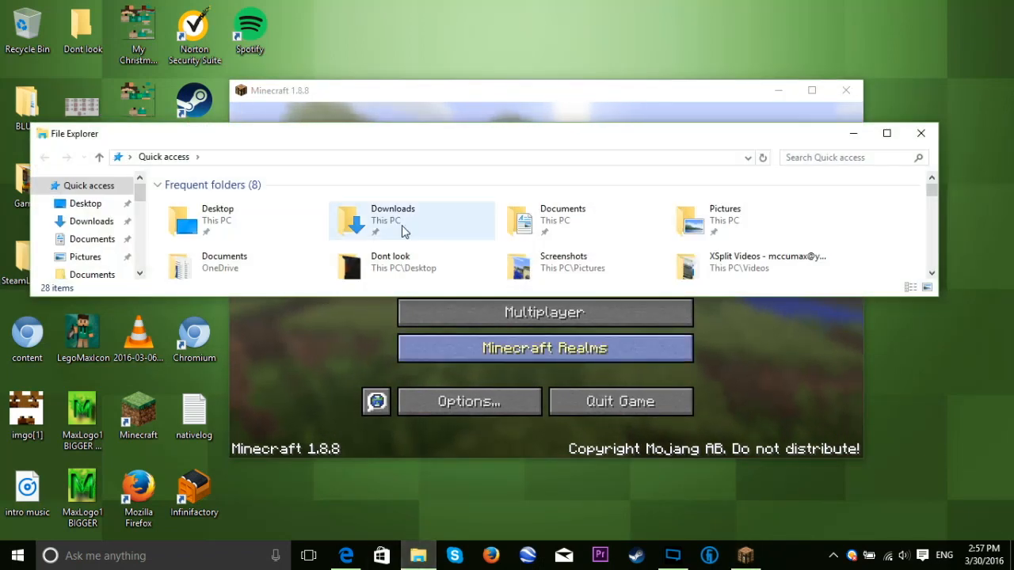
double_click(393, 221)
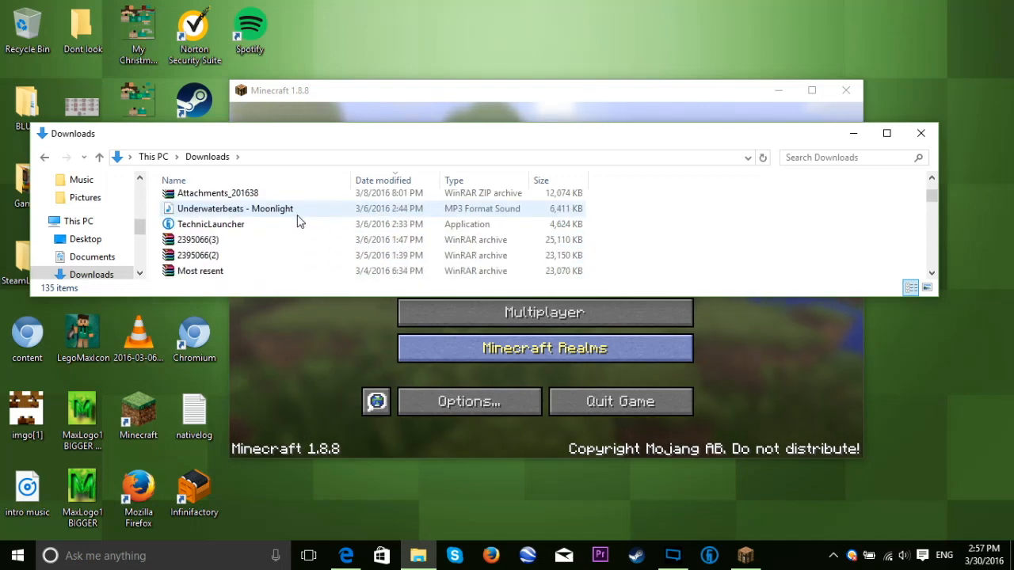
scroll(down, 3)
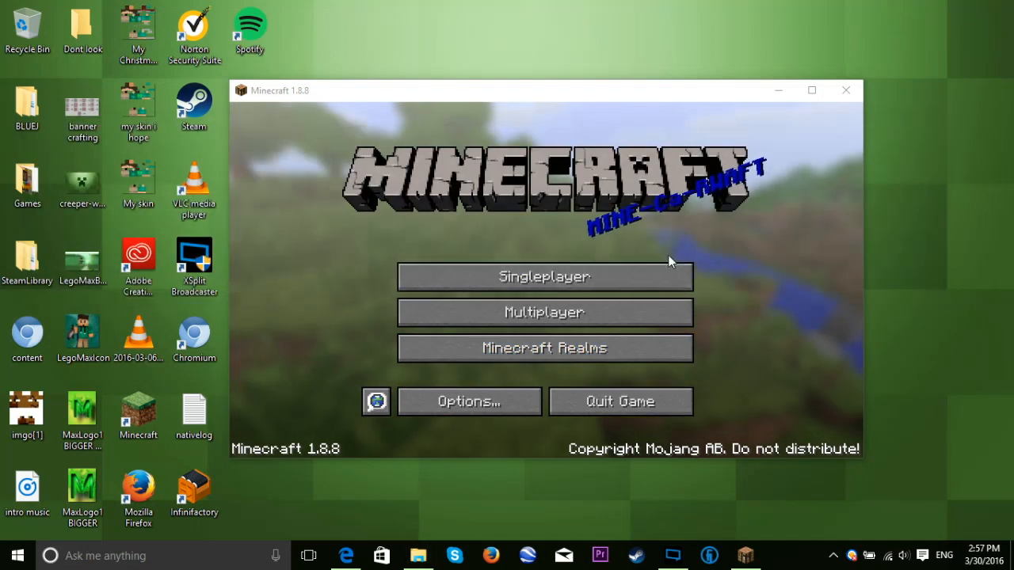
From the Resource Packs screen, show the resourcepacks folder listing Default Resource Pack (1).zip
click(468, 400)
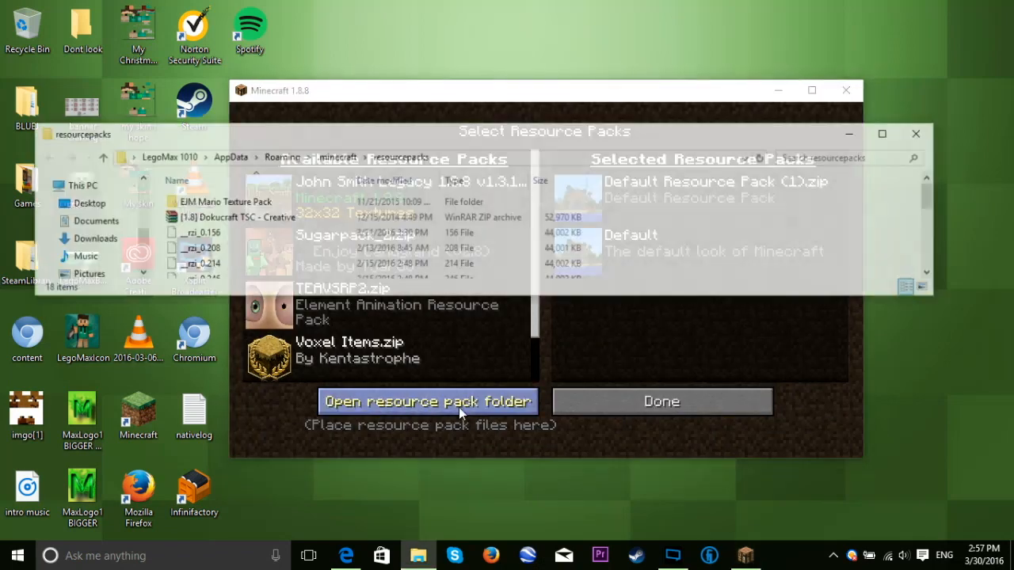
click(428, 402)
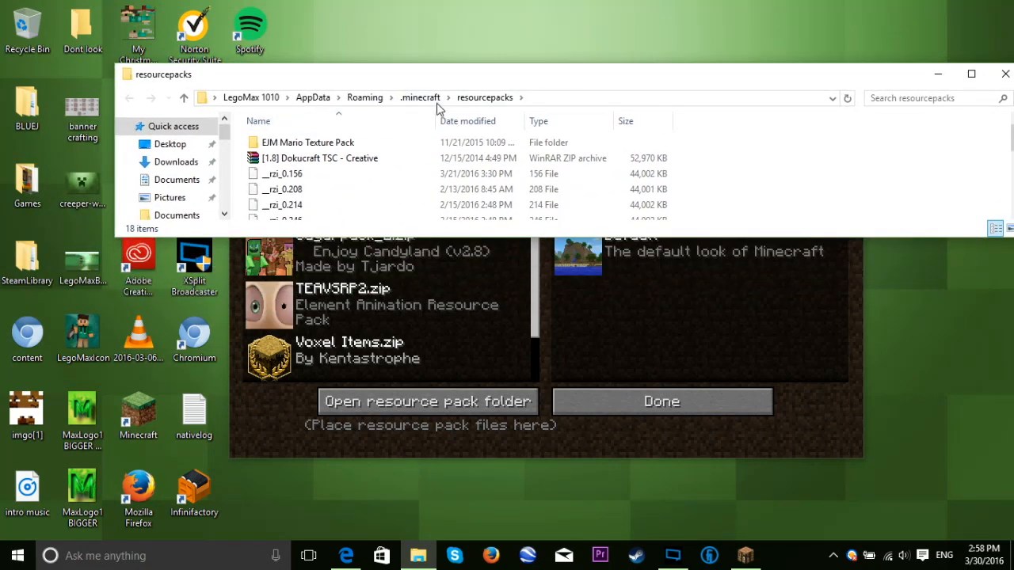
click(320, 158)
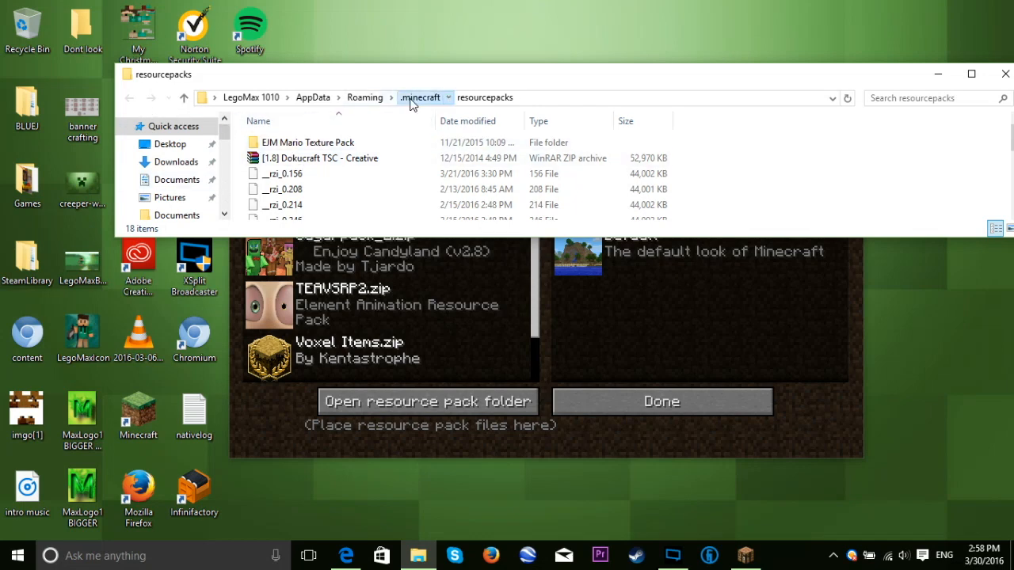
click(420, 98)
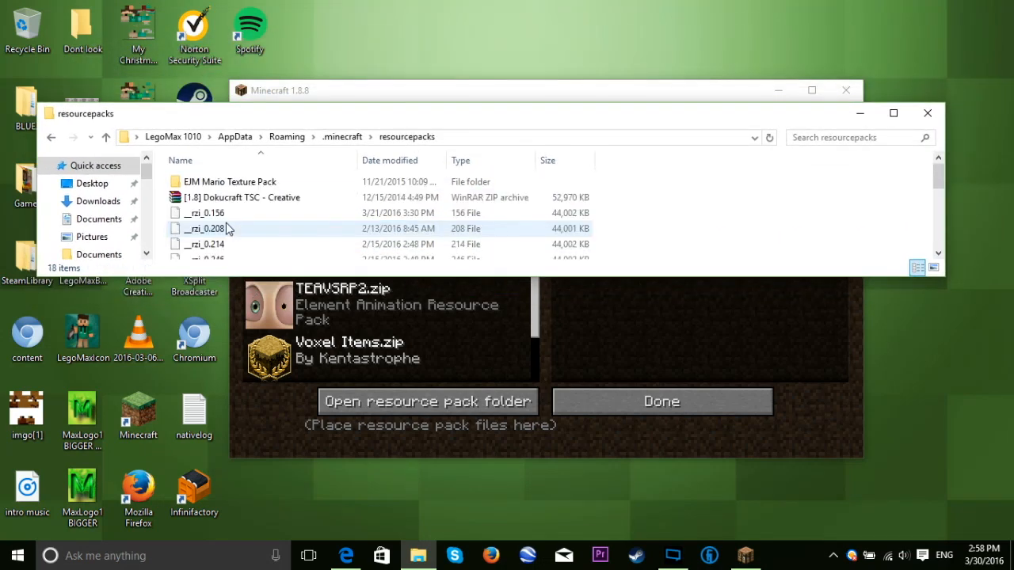
scroll(down, 3)
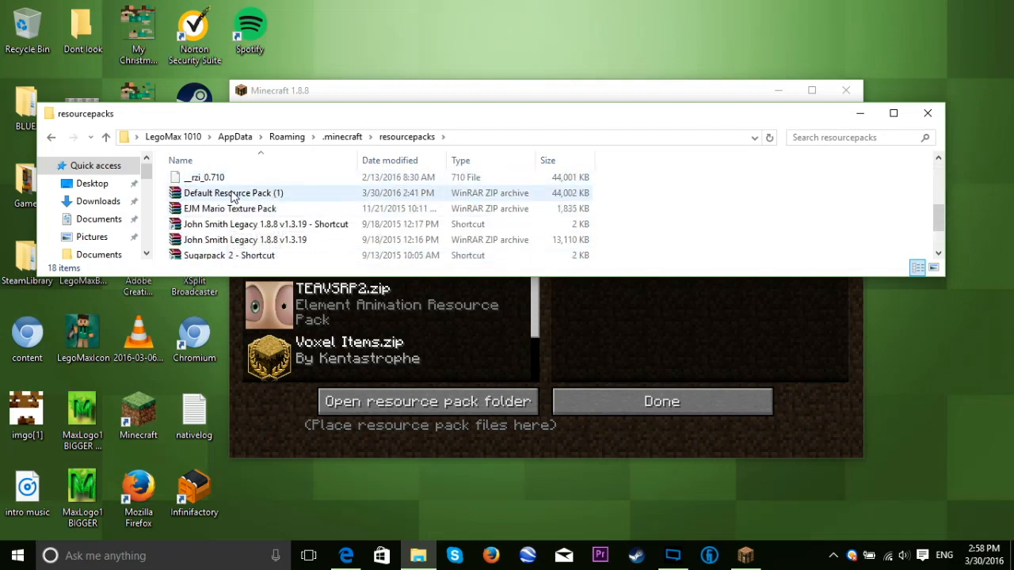
mouse_move(232, 193)
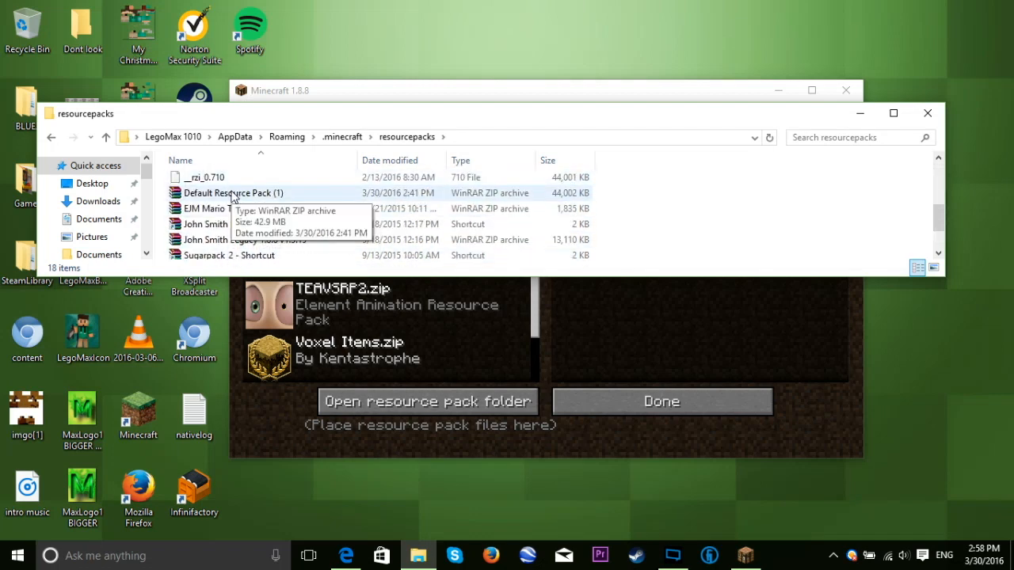
Browse Default Resource Pack (1).zip in WinRAR down through assets to the texts folder
double_click(233, 193)
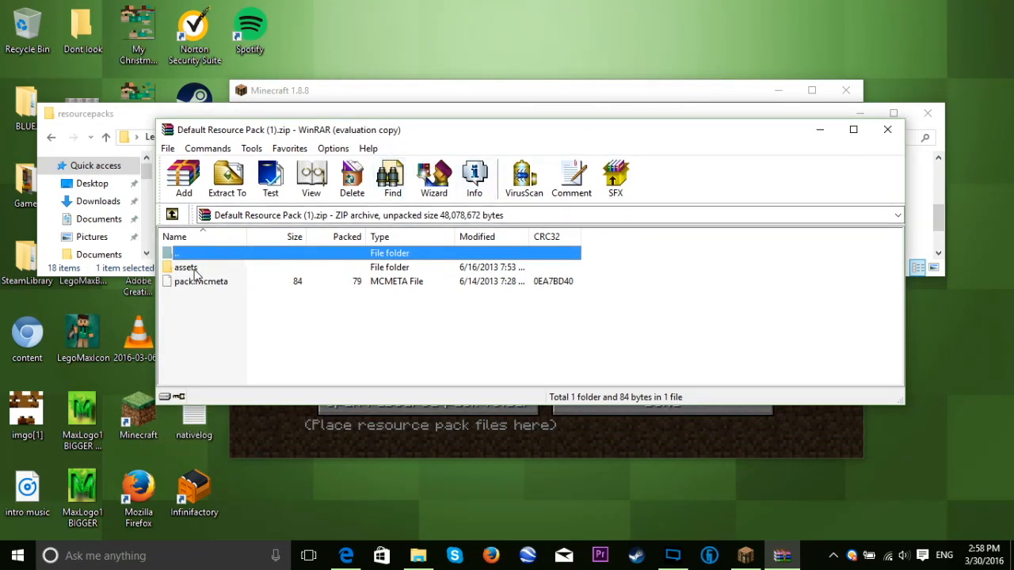
double_click(185, 266)
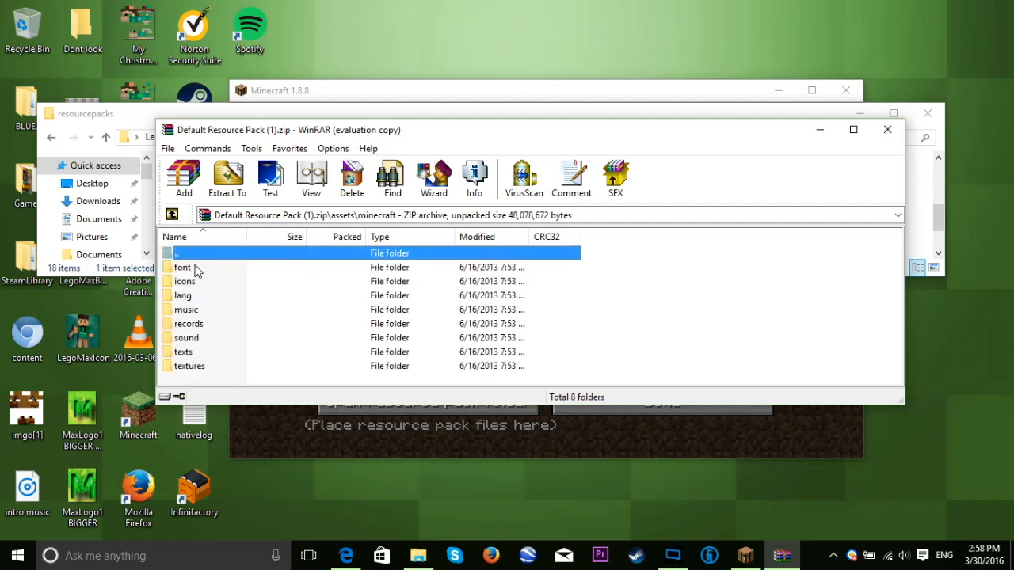
mouse_move(182, 361)
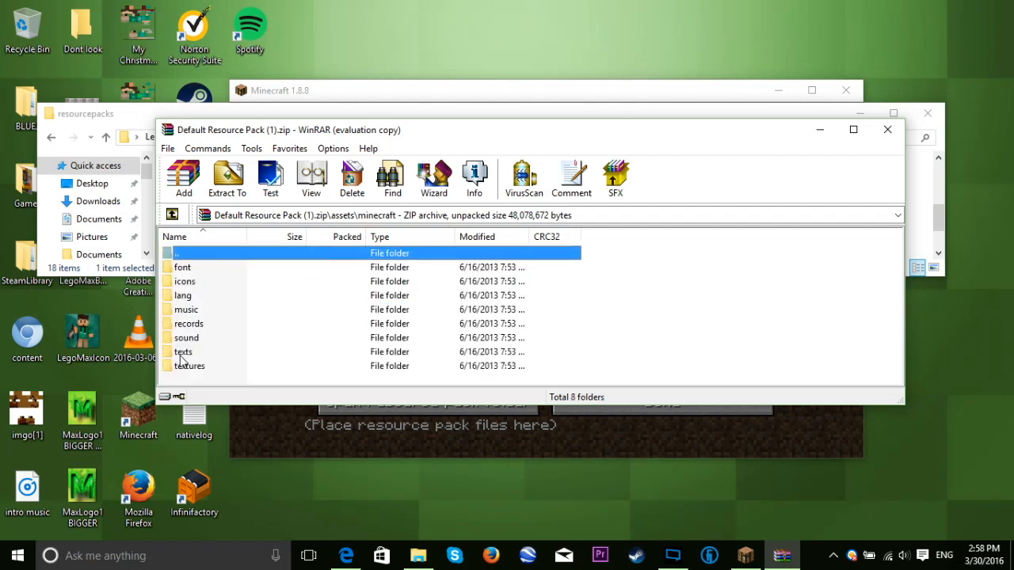
double_click(184, 351)
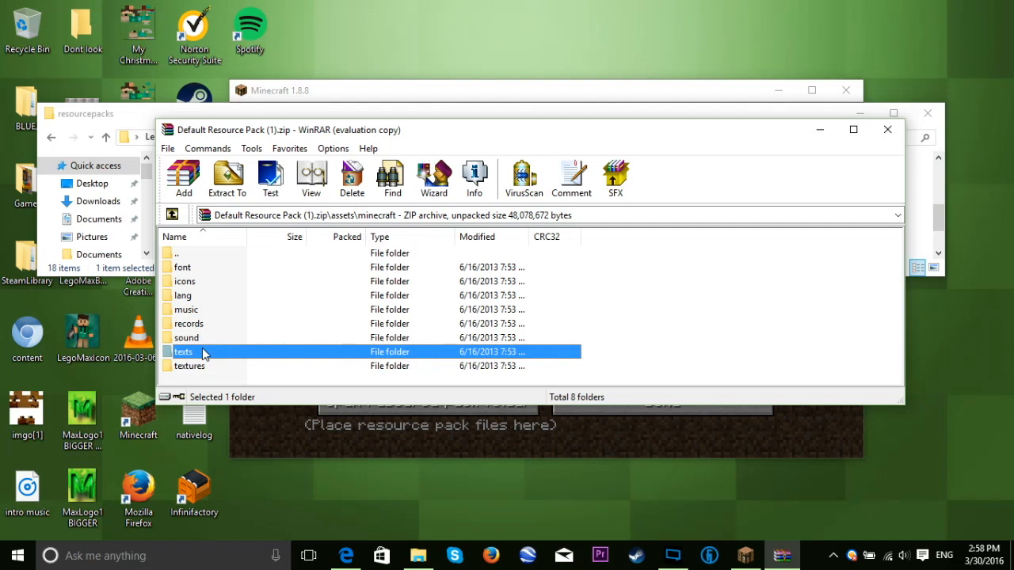
mouse_move(204, 331)
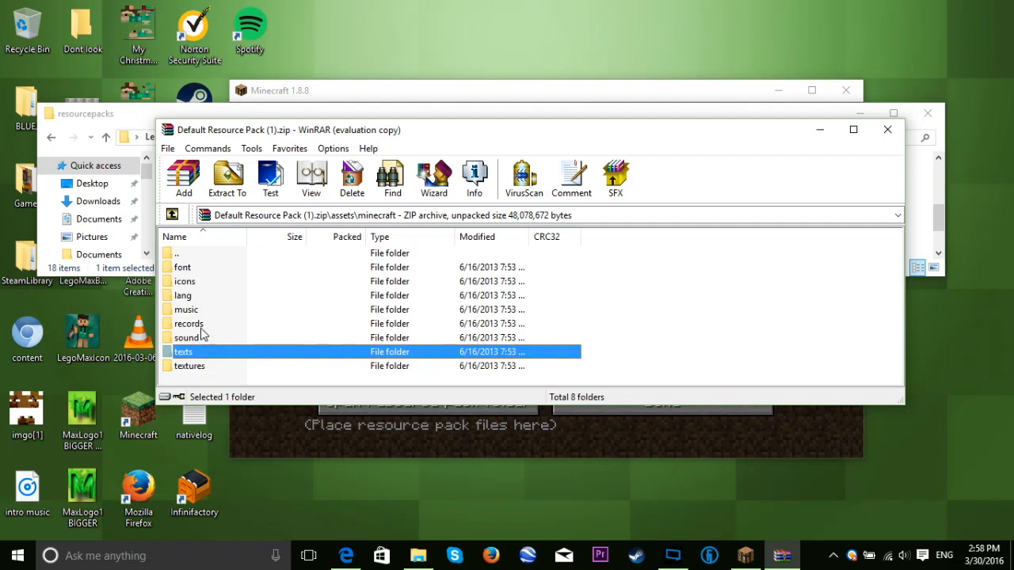
mouse_move(188, 297)
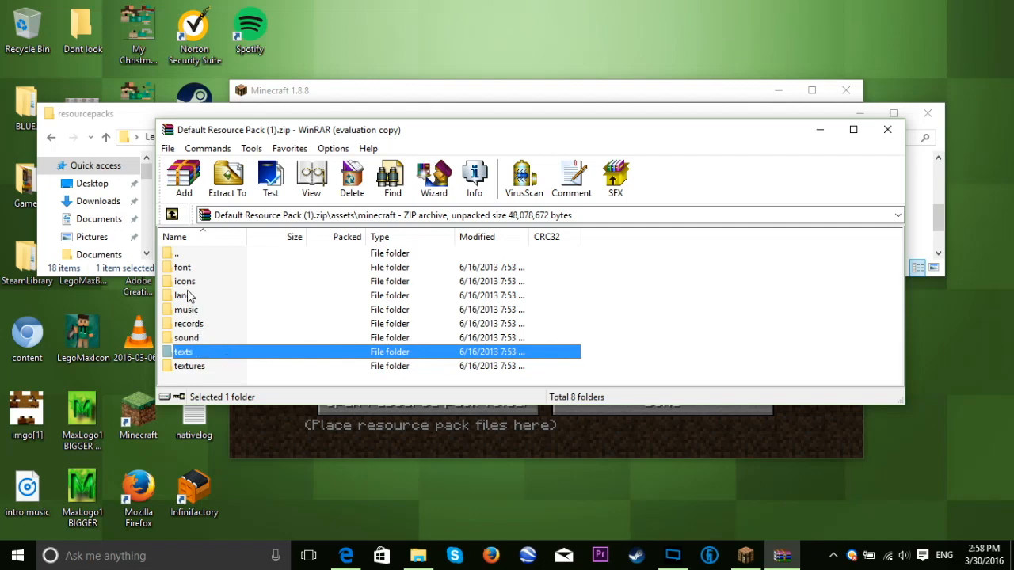
mouse_move(193, 372)
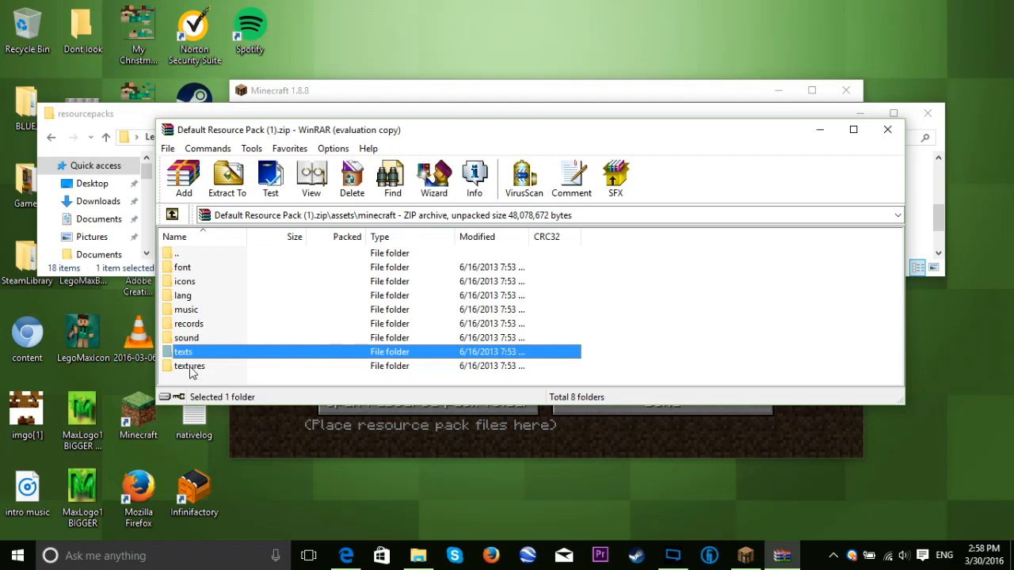
Look through the blocks texture PNGs, then return up to the texts folder listing
double_click(190, 365)
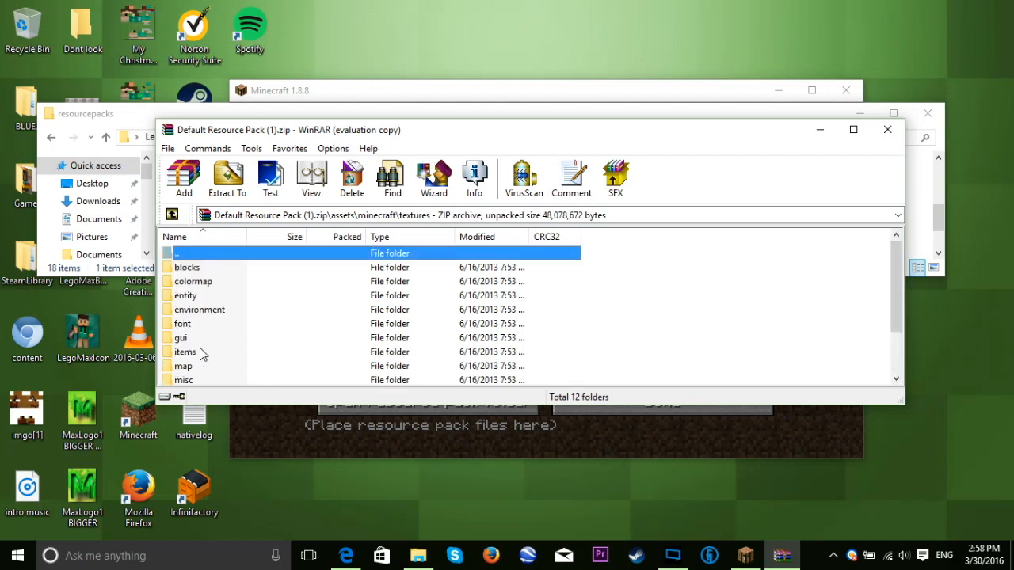
double_click(187, 266)
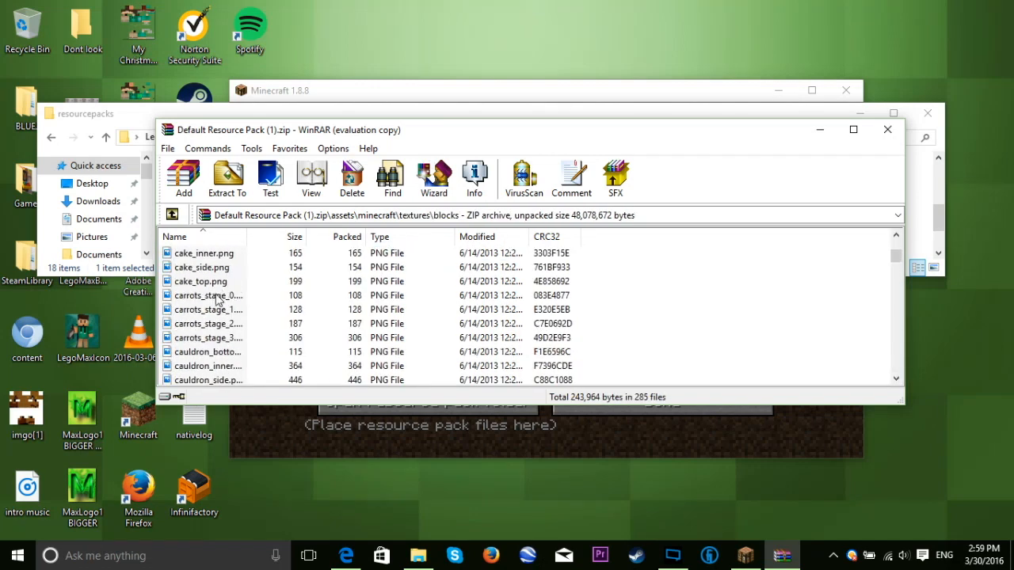
scroll(down, 3)
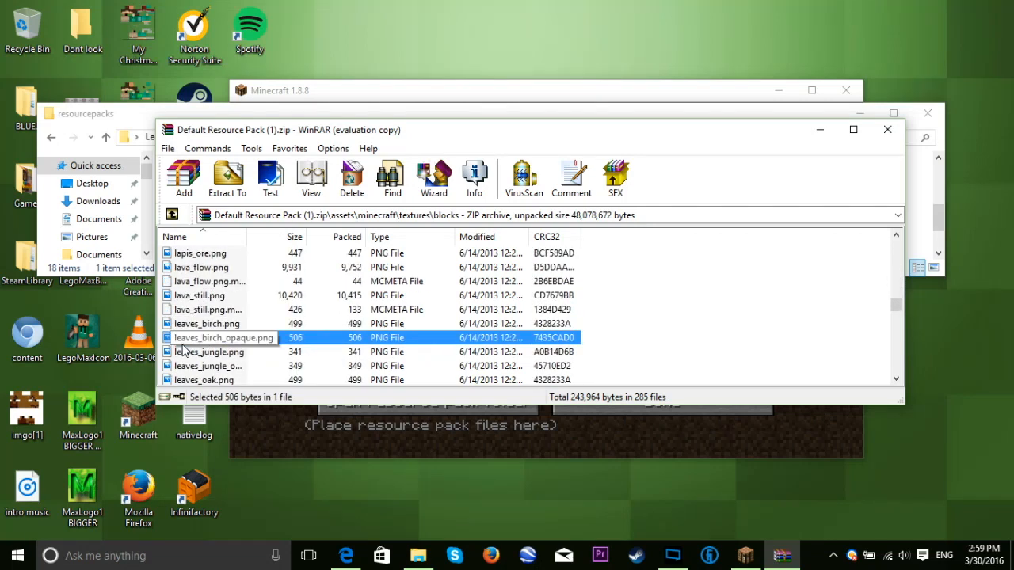
double_click(222, 337)
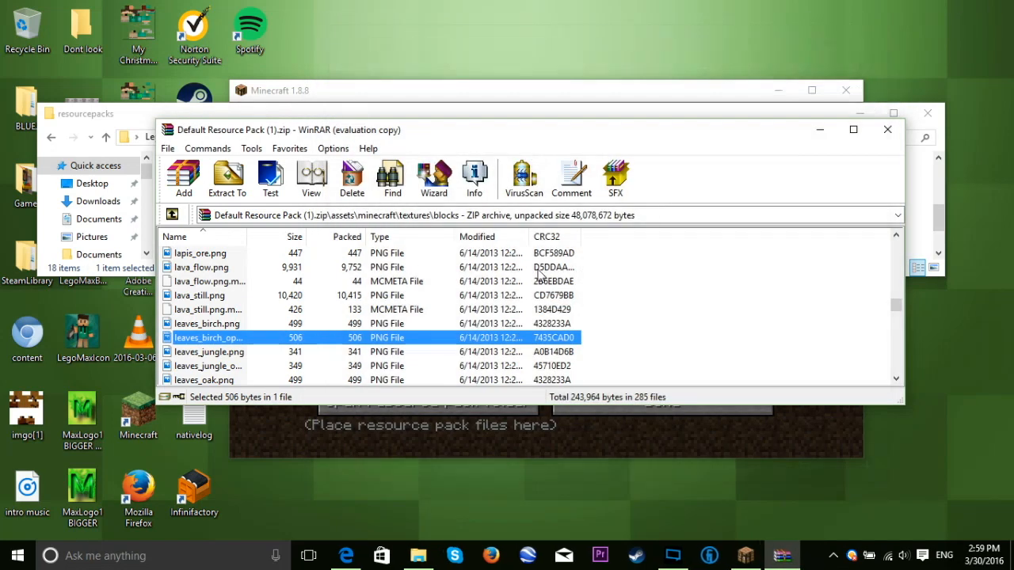
mouse_move(440, 260)
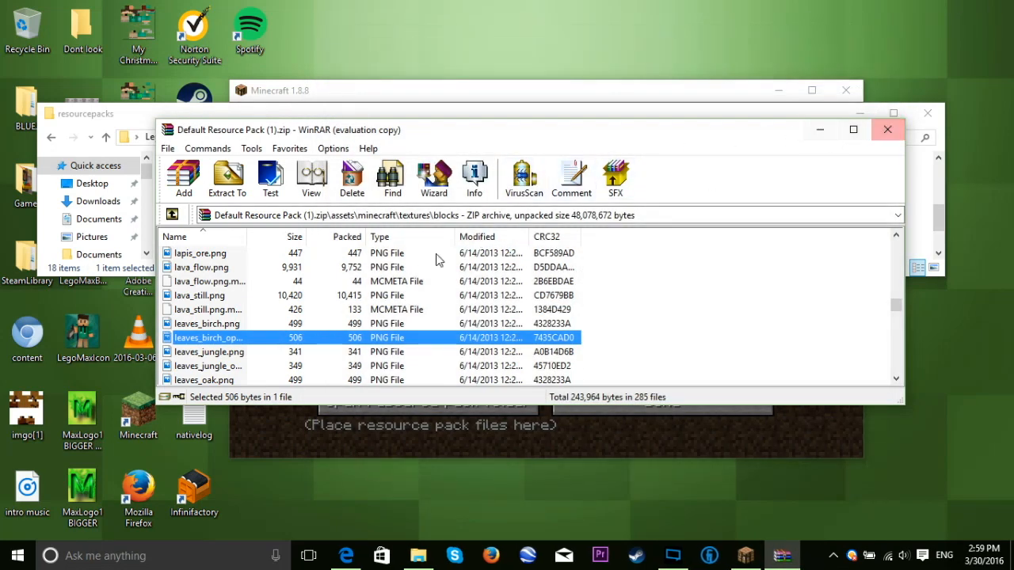
scroll(up, 3)
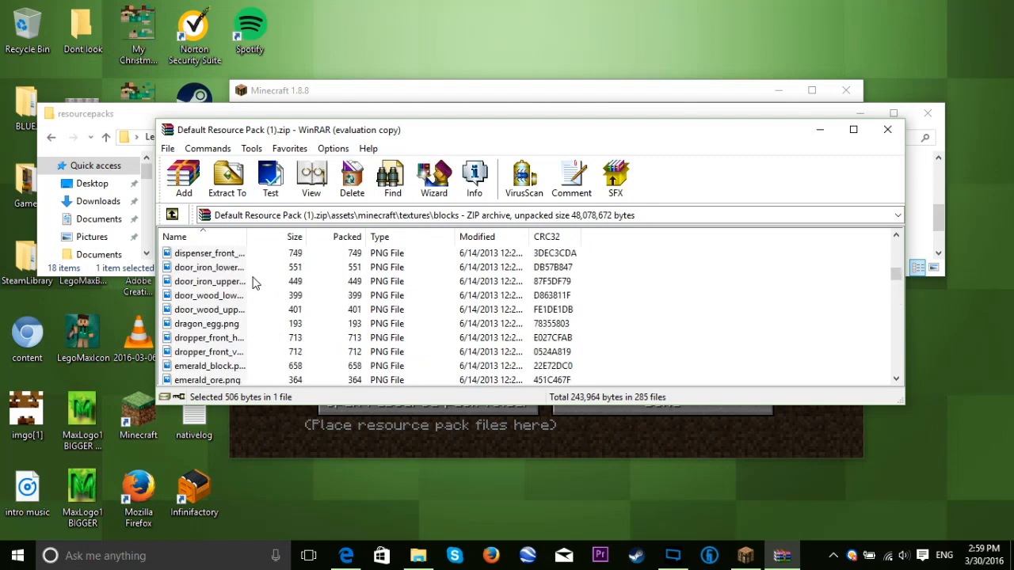
scroll(up, 3)
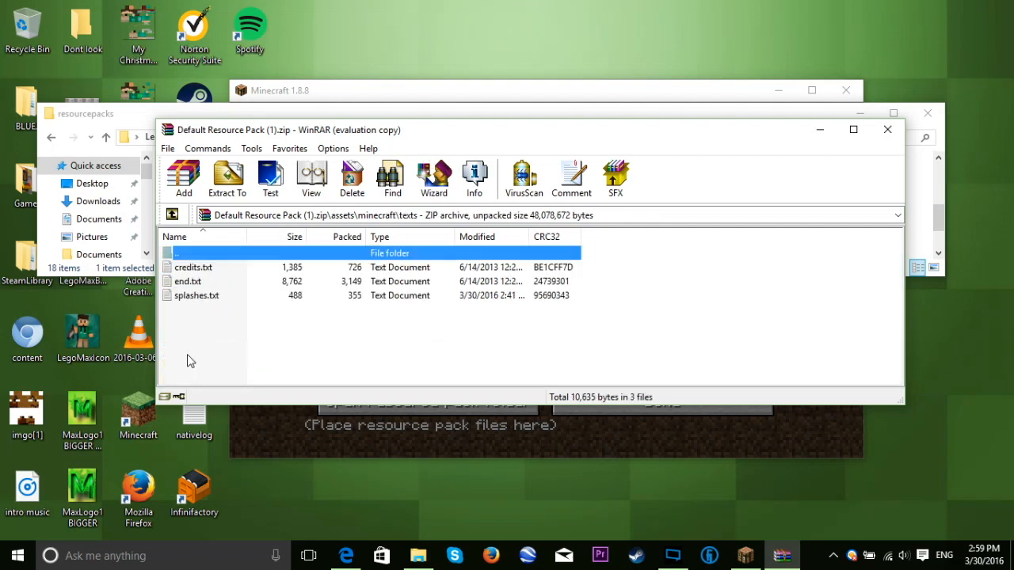
View splashes.txt in Notepad, briefly selecting all lines and resizing the window
double_click(196, 295)
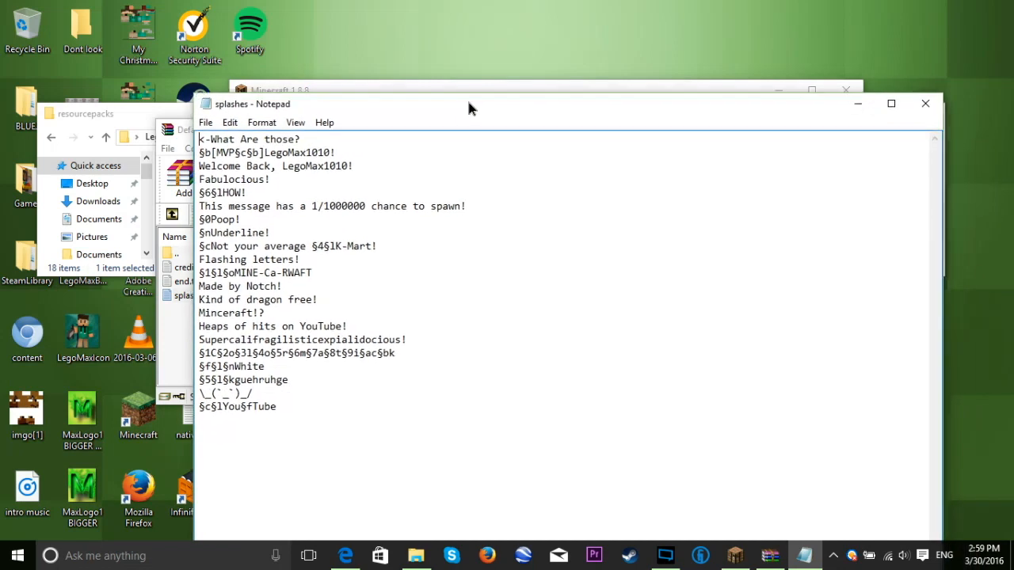
key(ctrl+a)
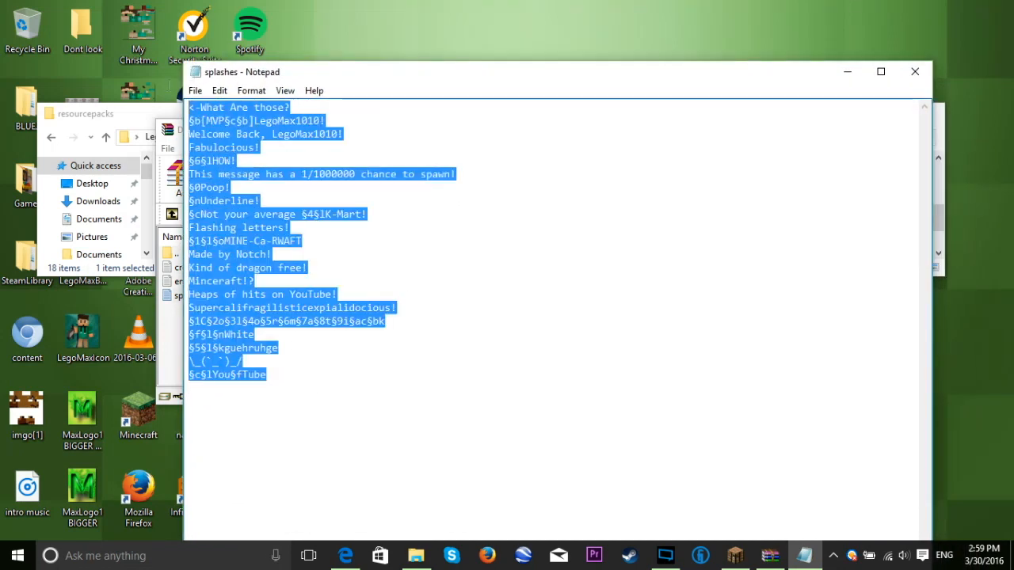
click(346, 374)
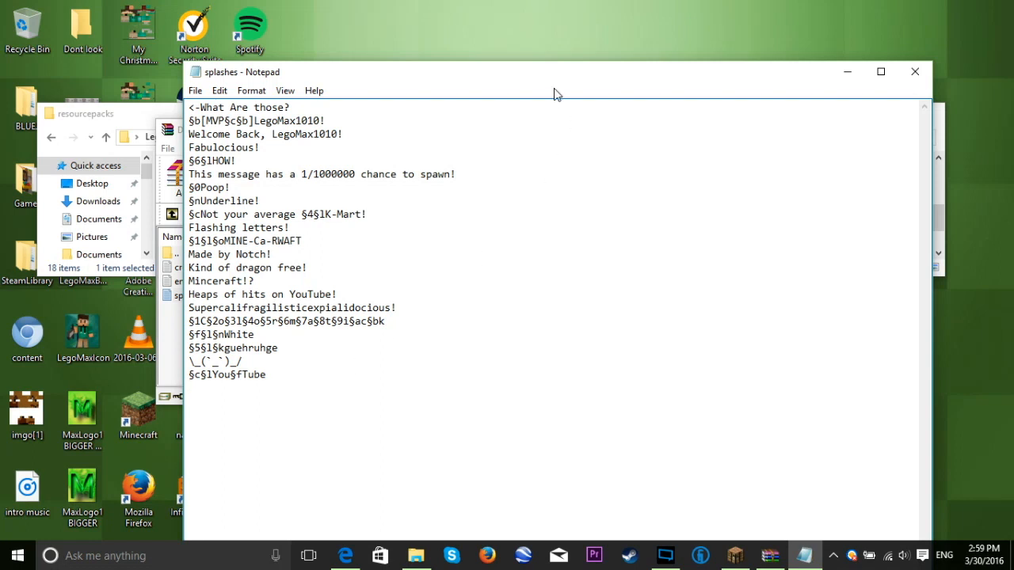
drag(554, 72, 425, 35)
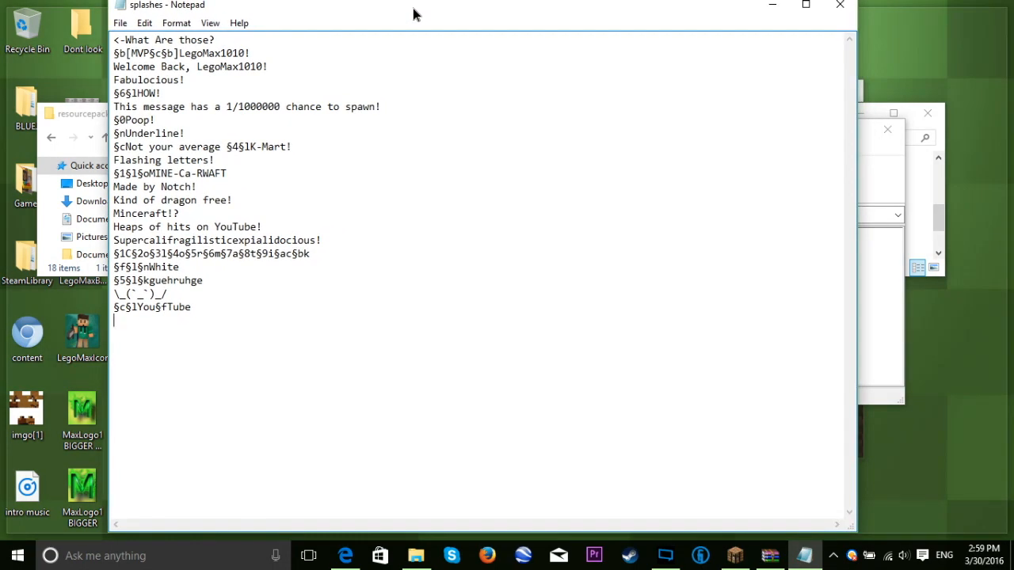
click(805, 7)
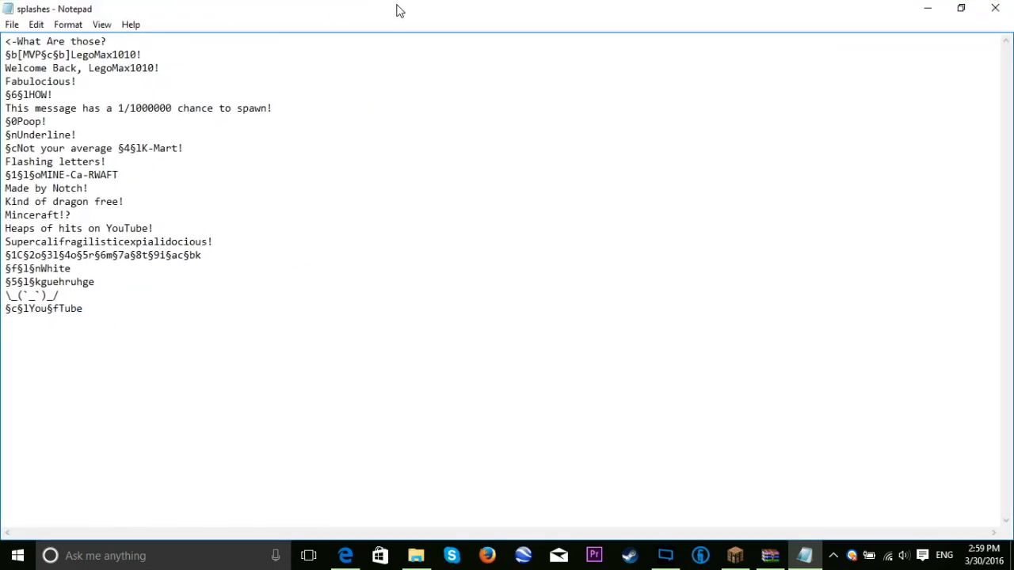
click(960, 7)
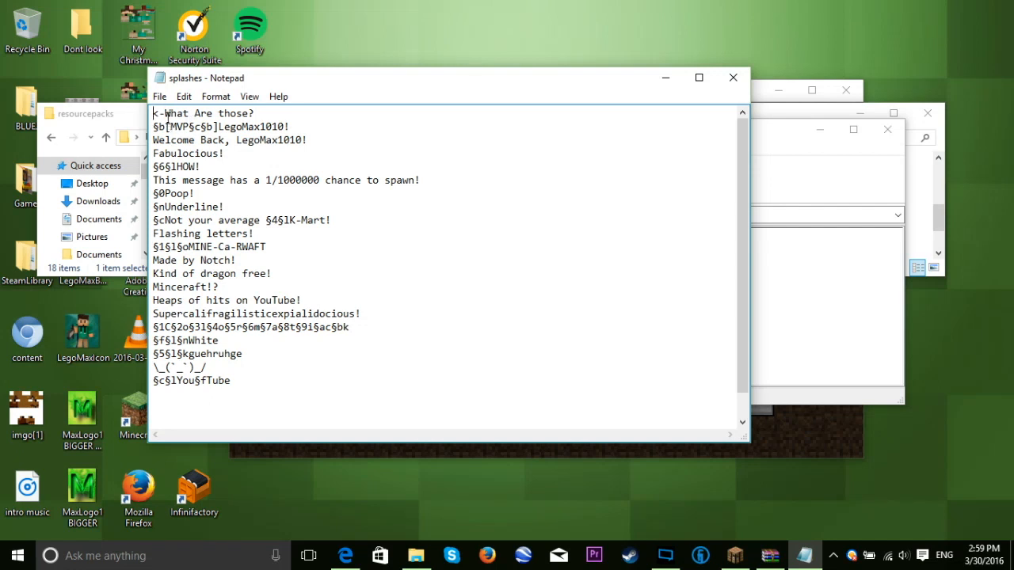
Start a new line after the last splash message beginning with the § character
triple_click(203, 115)
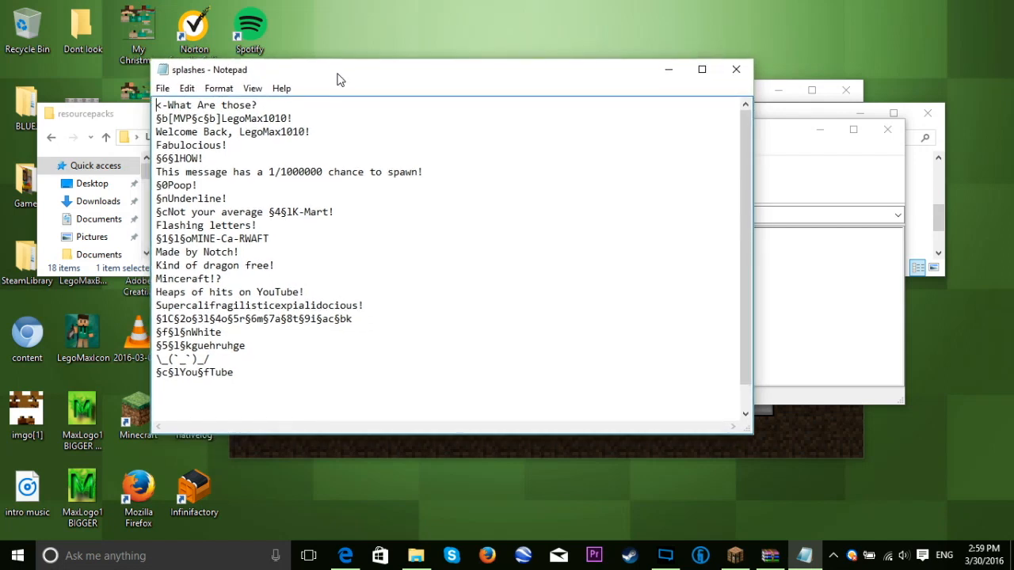
drag(336, 79, 307, 61)
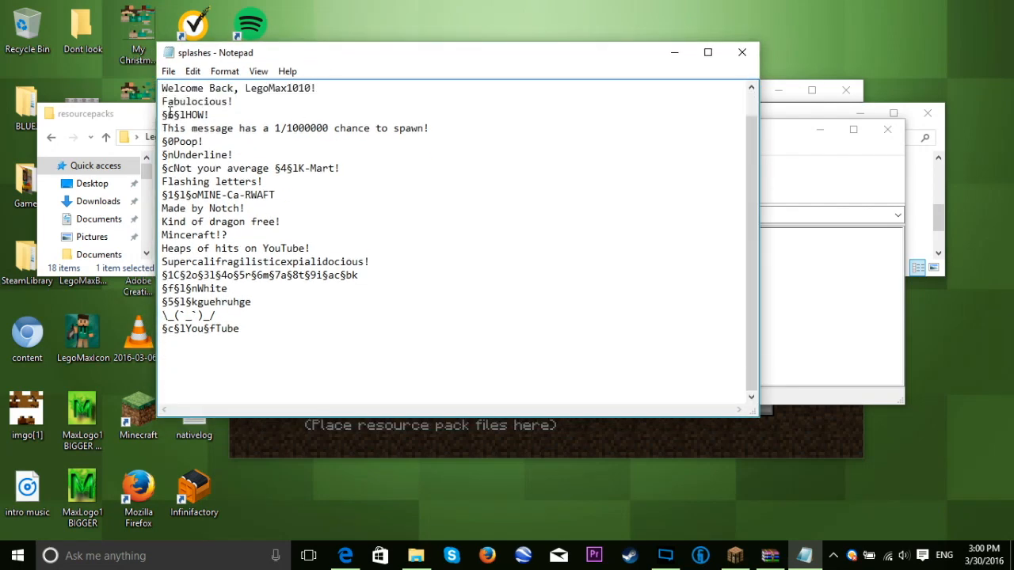
scroll(up, 3)
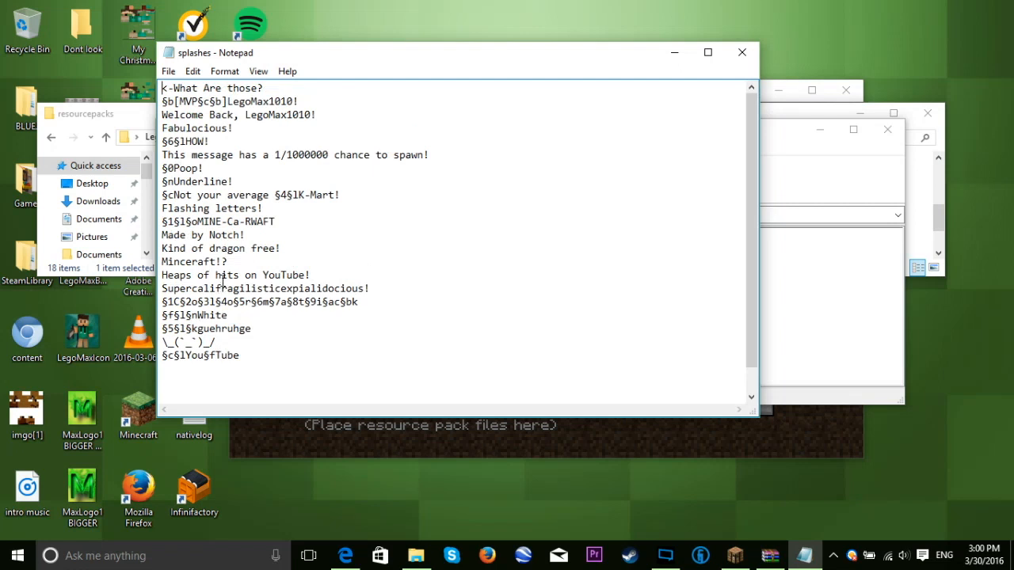
scroll(down, 3)
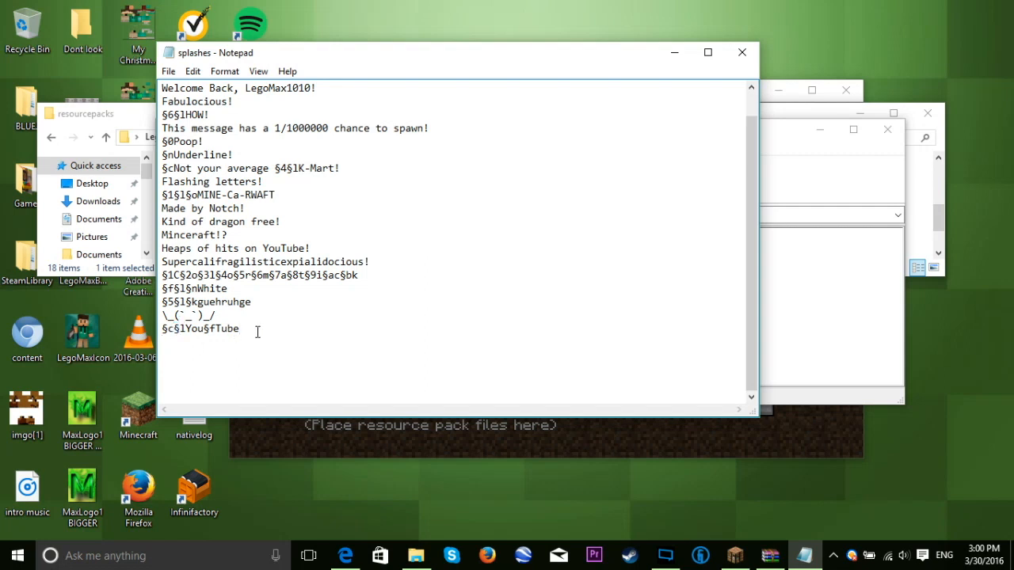
text(§)
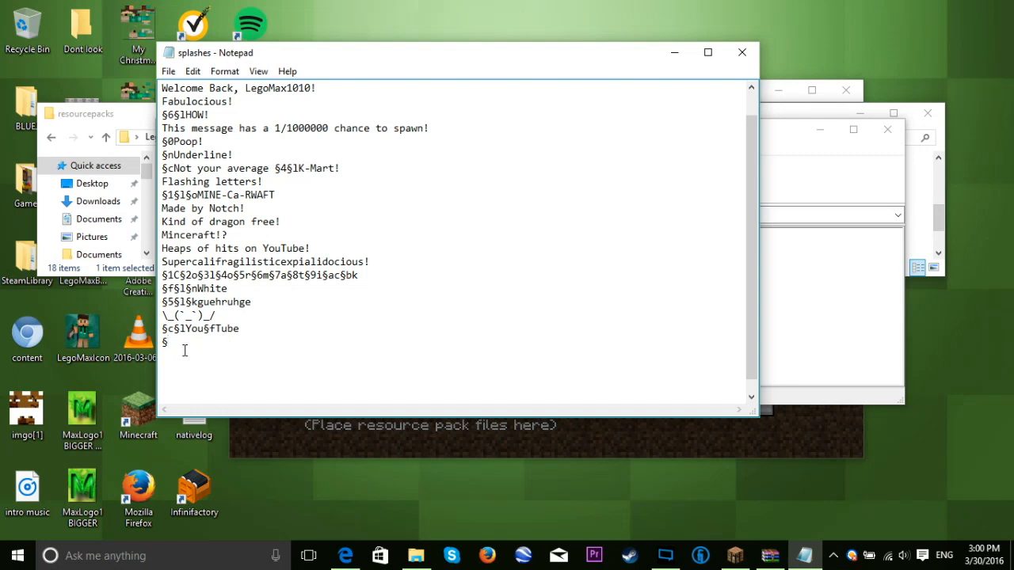
mouse_move(66, 293)
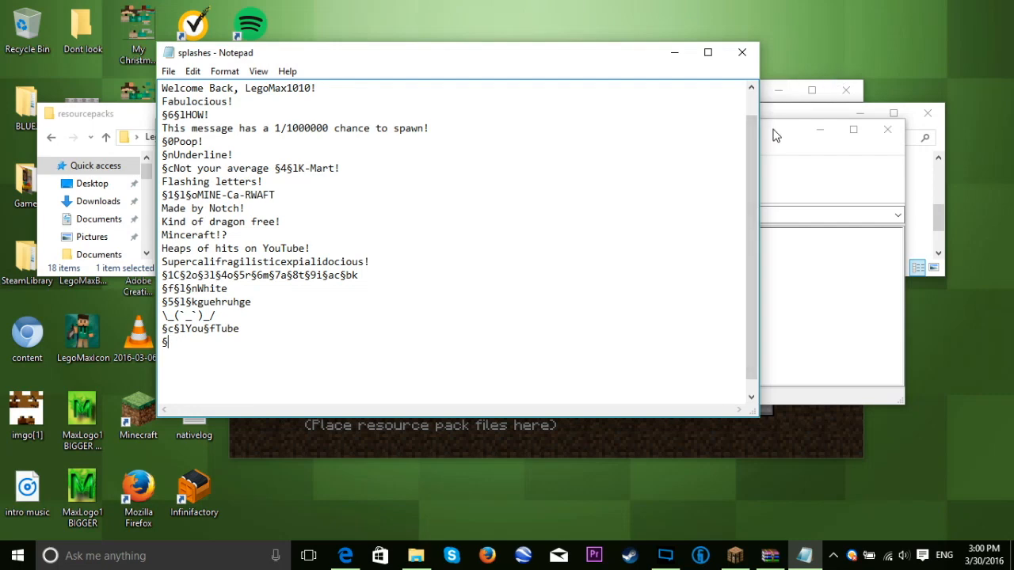
mouse_move(463, 510)
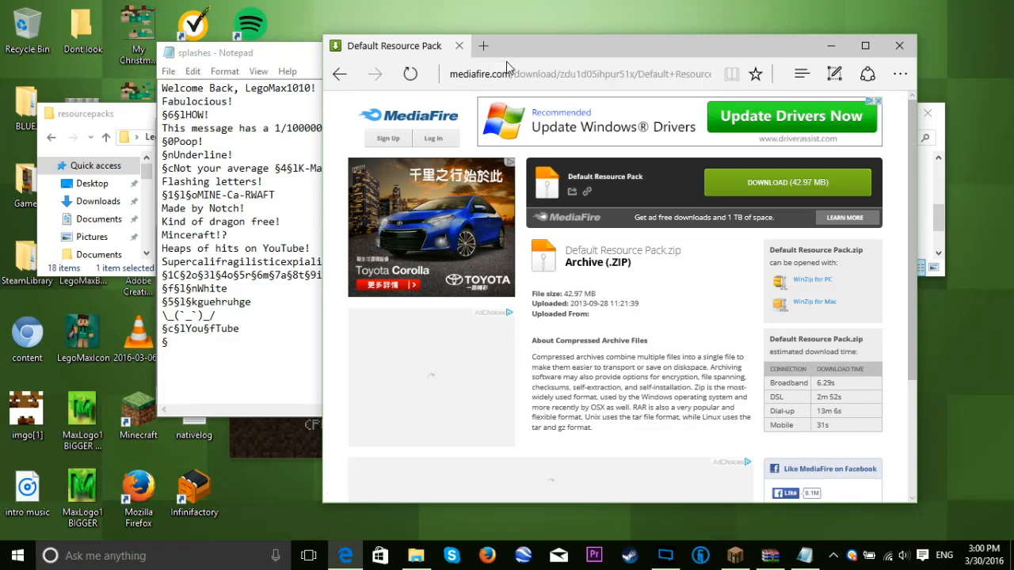
Search 'minecraft colors' and show the Minecraft Wiki formatting codes colour table
click(483, 44)
text(minecraf)
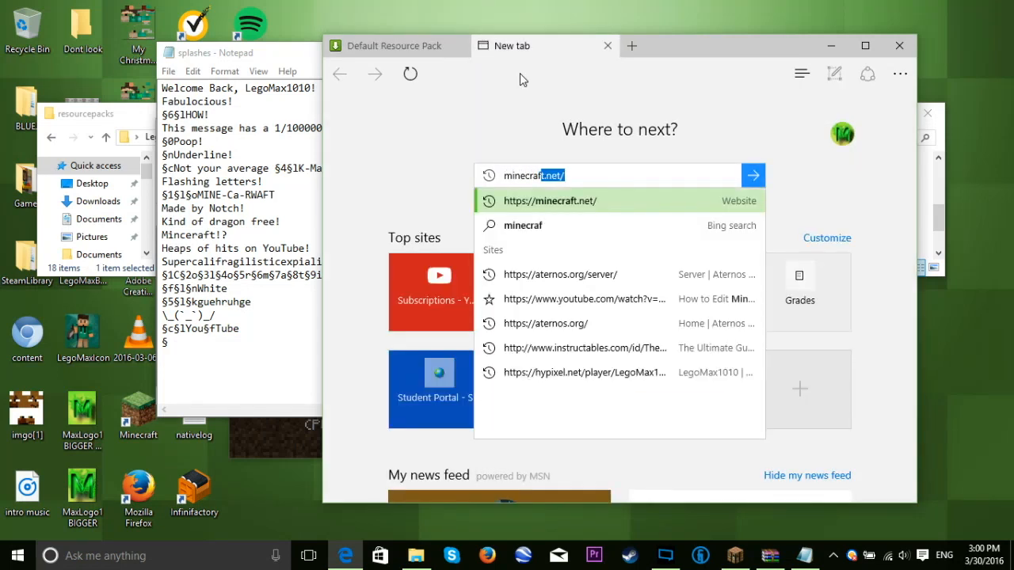
key(Backspace)
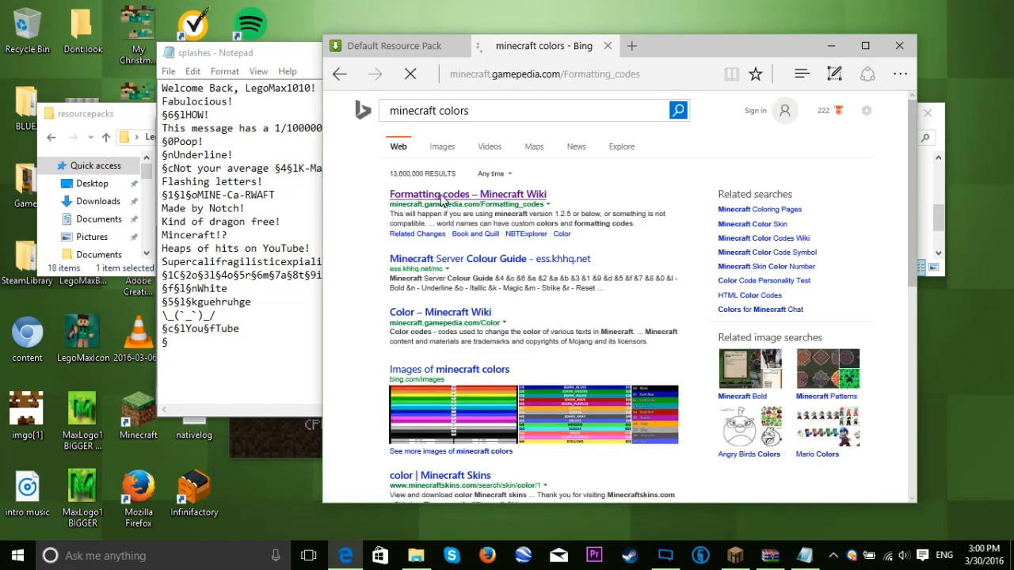
click(467, 194)
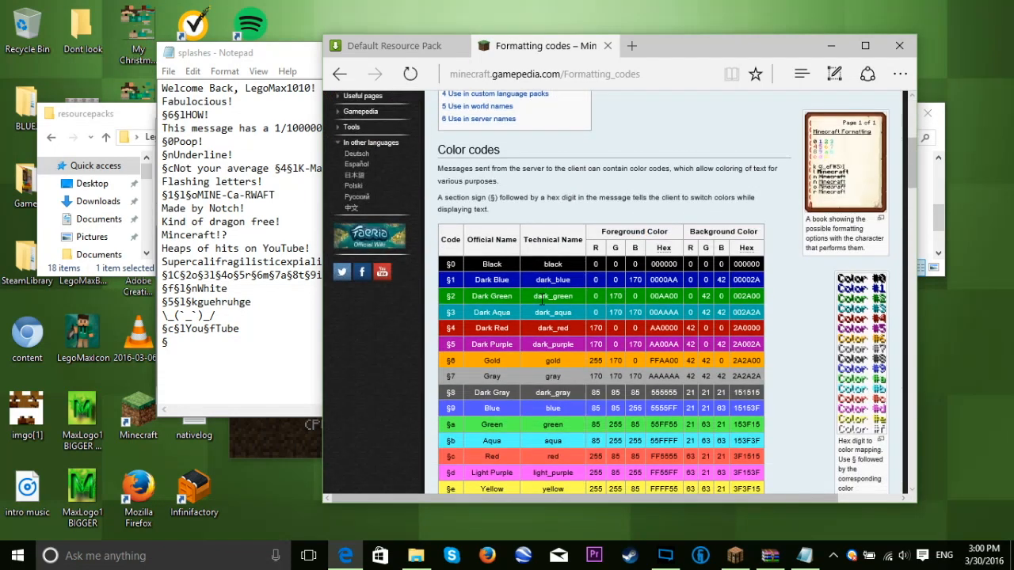
scroll(down, 3)
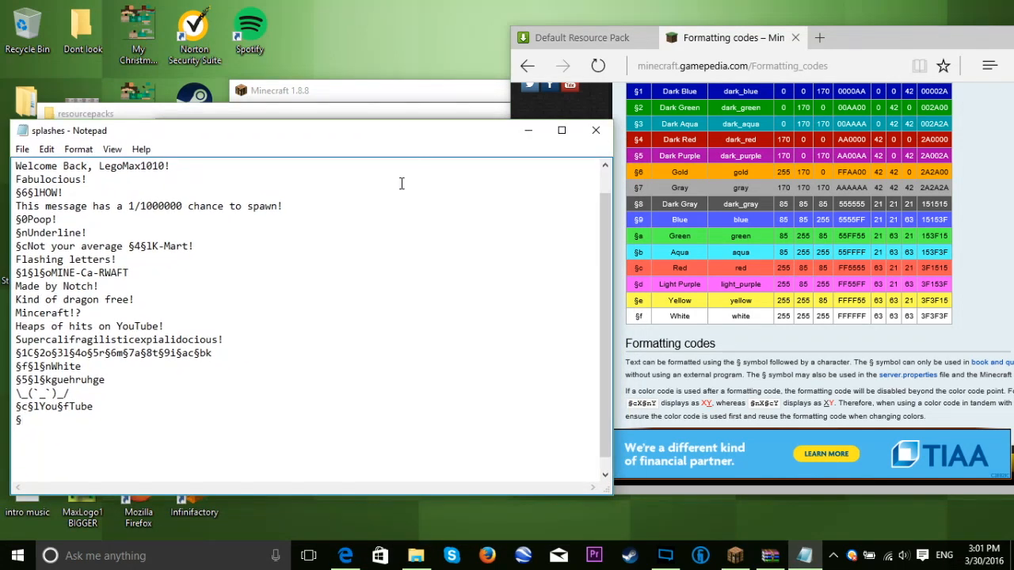
mouse_move(171, 362)
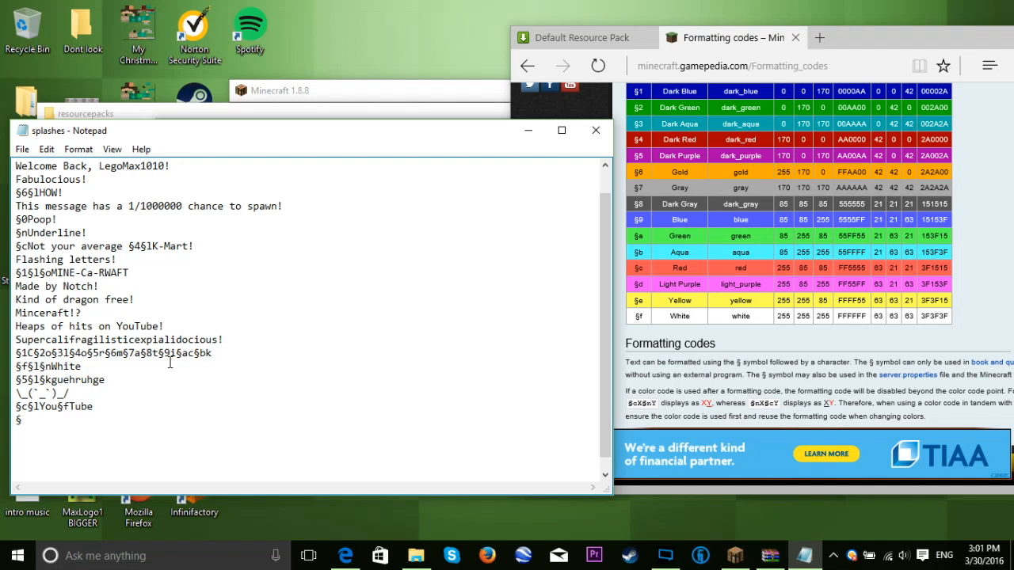
Complete the new last line as '§4§lSplash §5§nText' with colour, bold and underline codes
text(4)
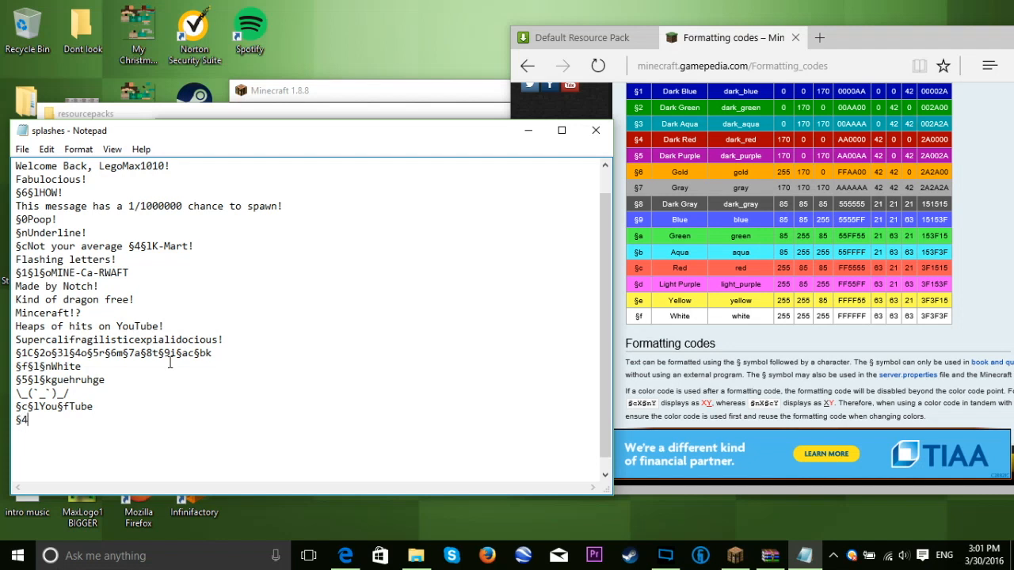
text(§)
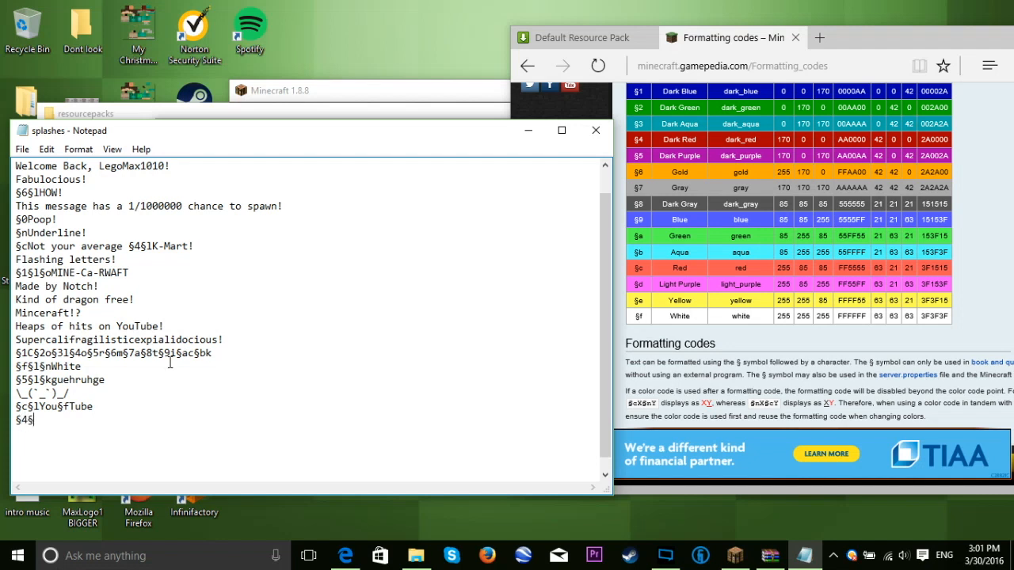
text(1)
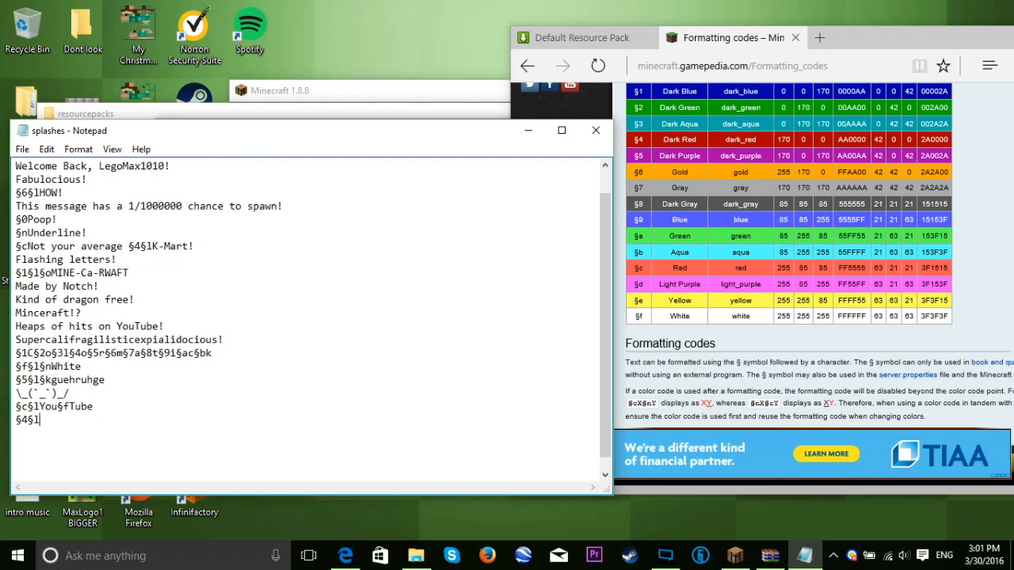
text(Spla)
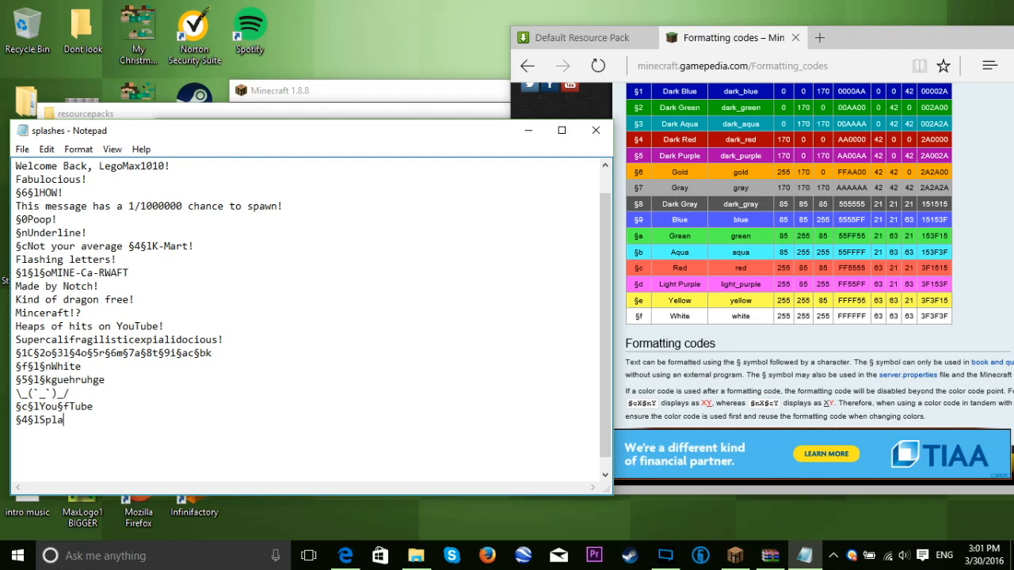
text(sh)
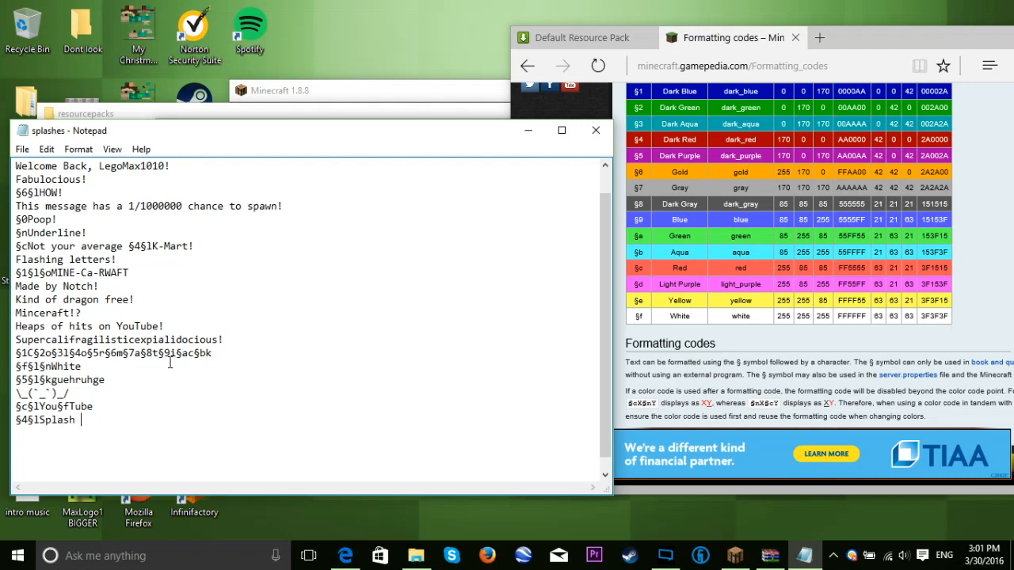
text(§)
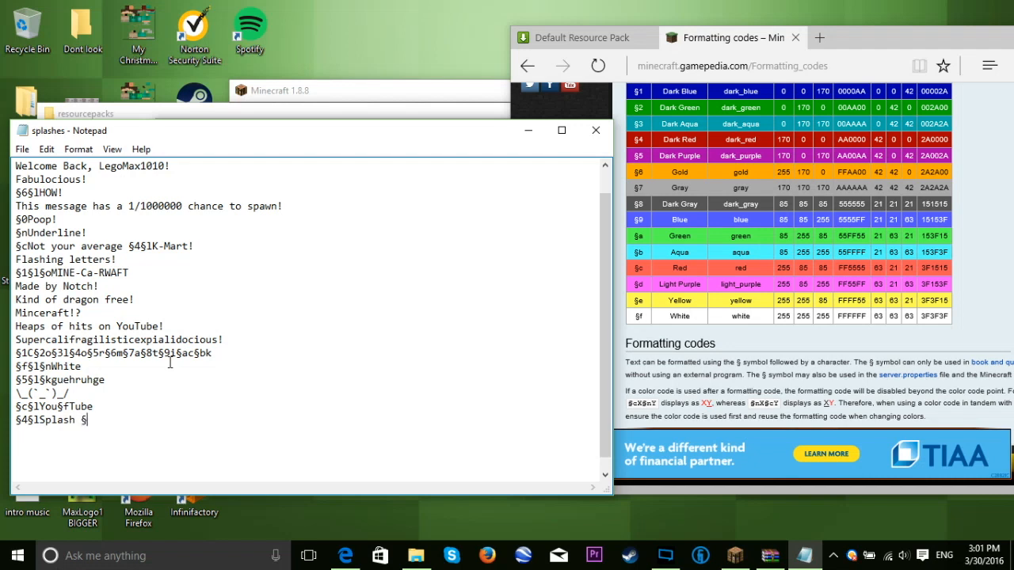
text(5)
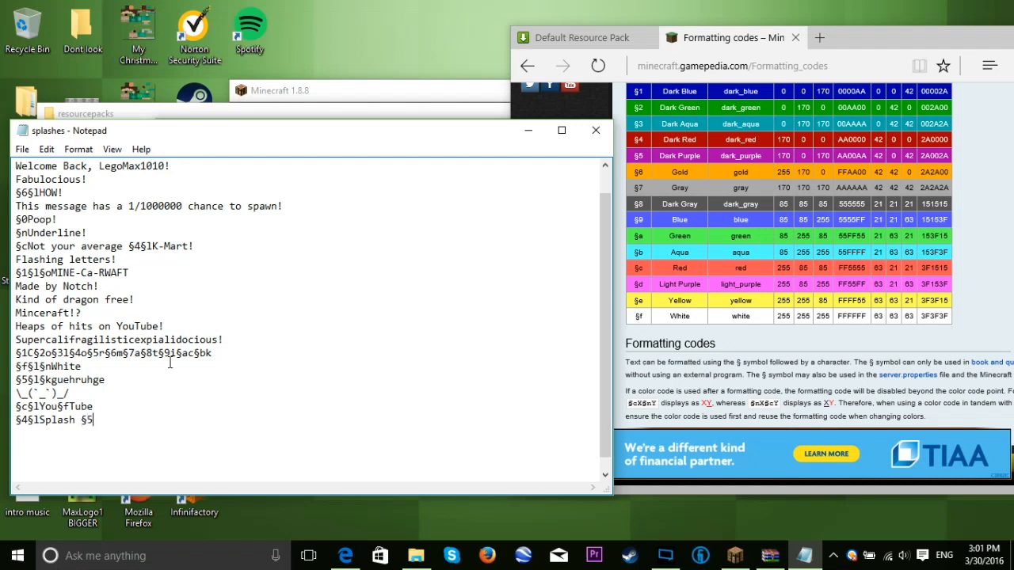
text(§n)
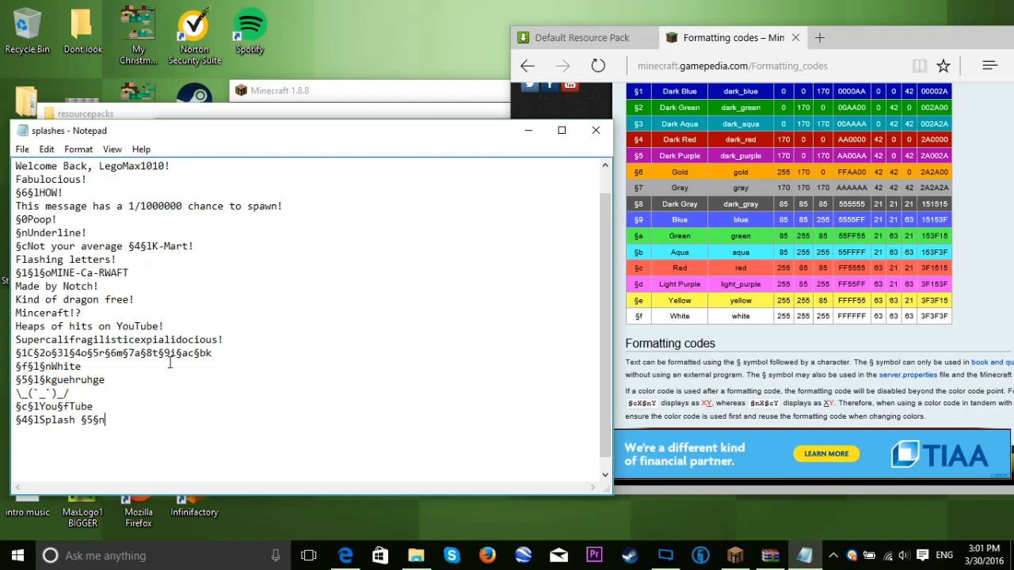
text(Tea)
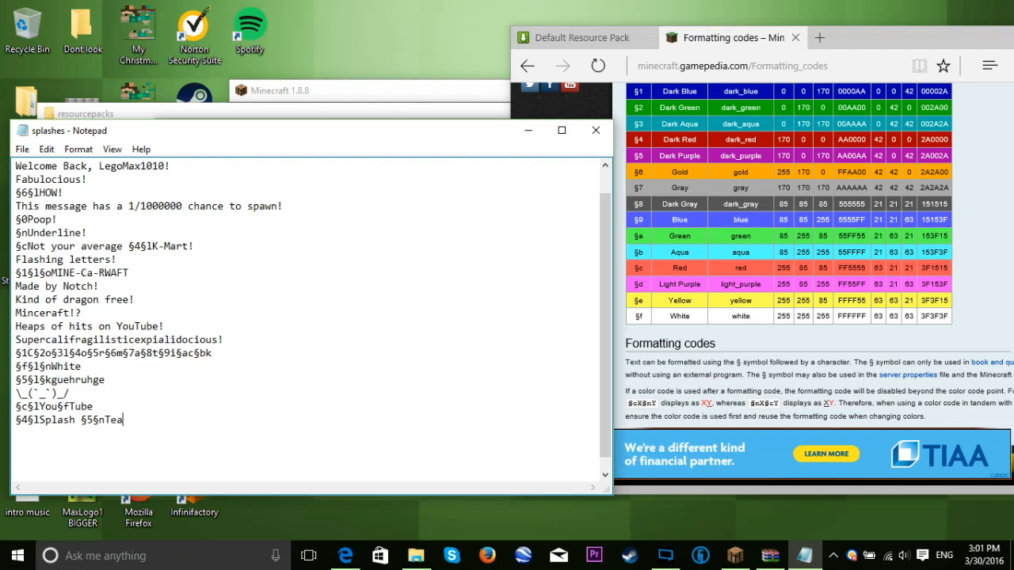
text(xt)
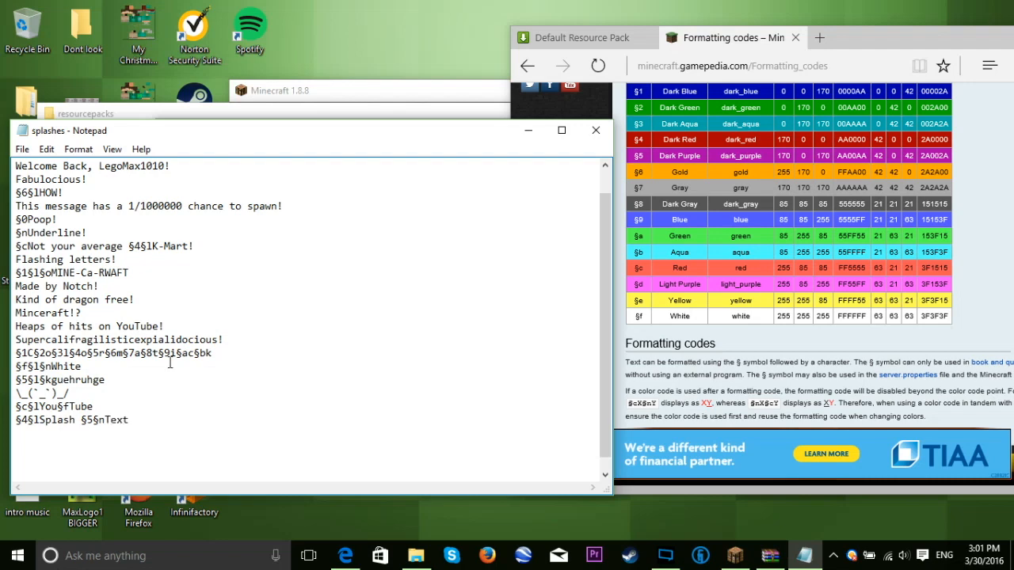
mouse_move(347, 139)
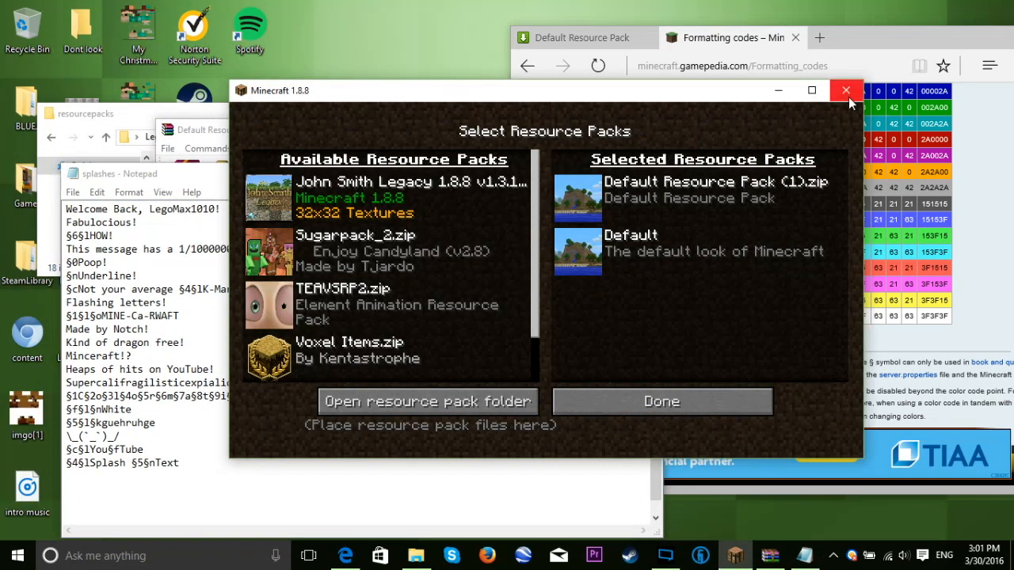
Close Minecraft, update splashes.txt in the archive, close Notepad and Explorer, and press Play again
click(846, 91)
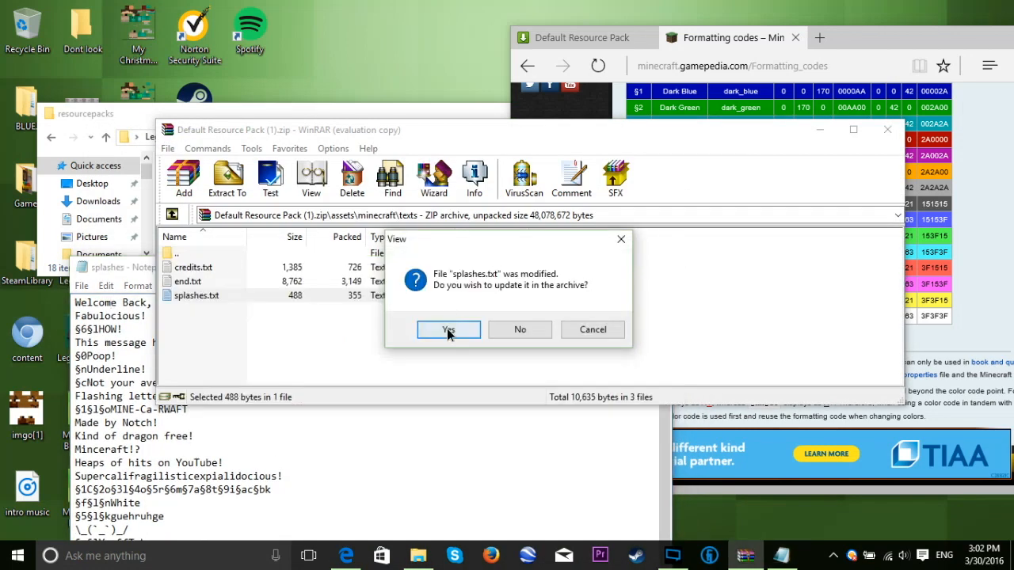
click(448, 329)
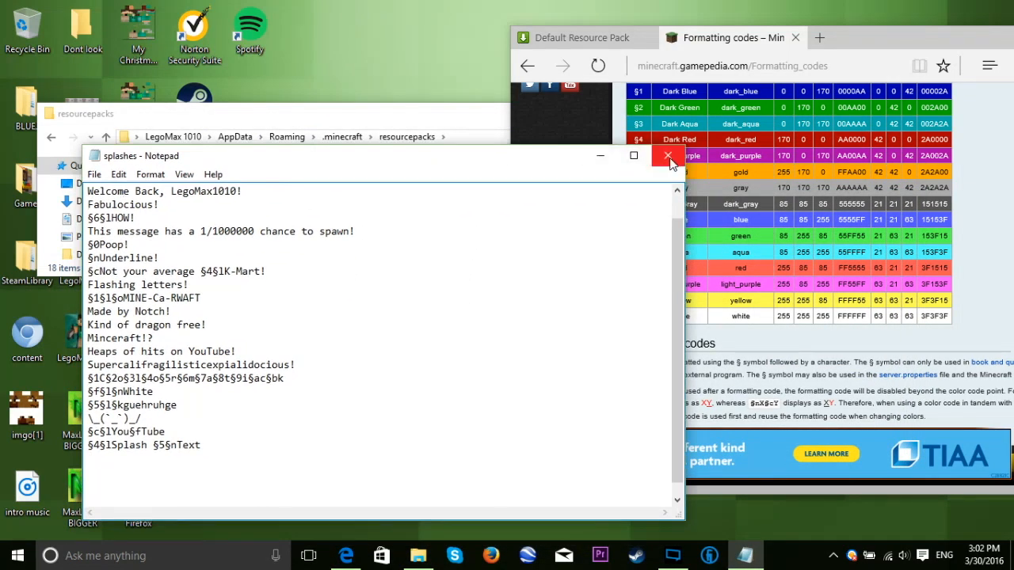
click(667, 155)
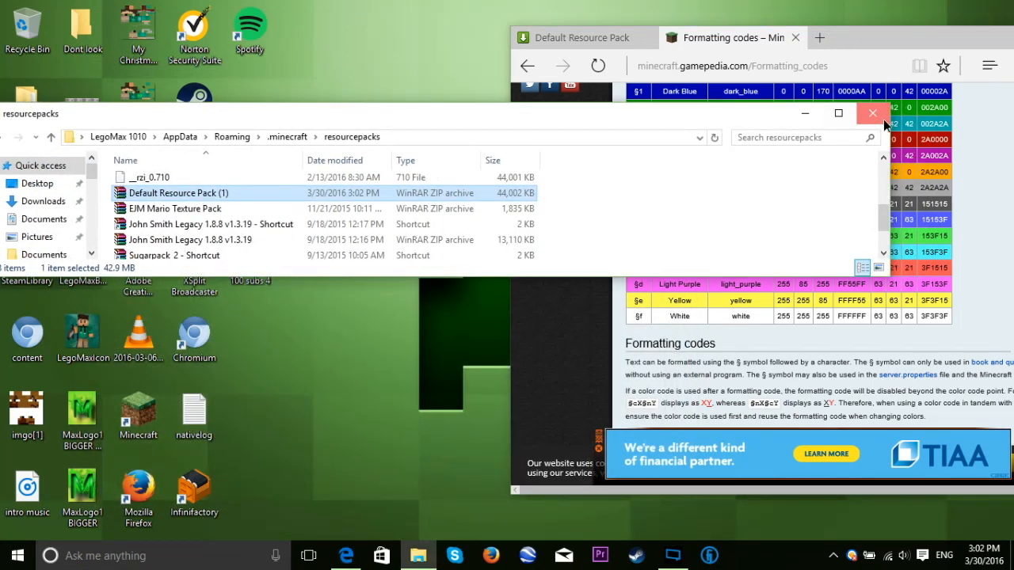
click(871, 114)
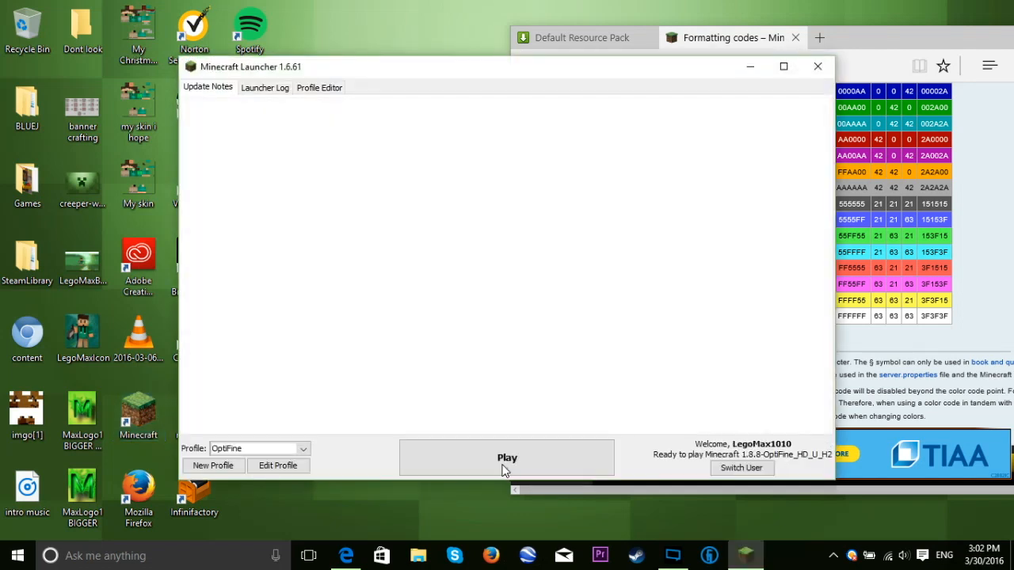
click(507, 458)
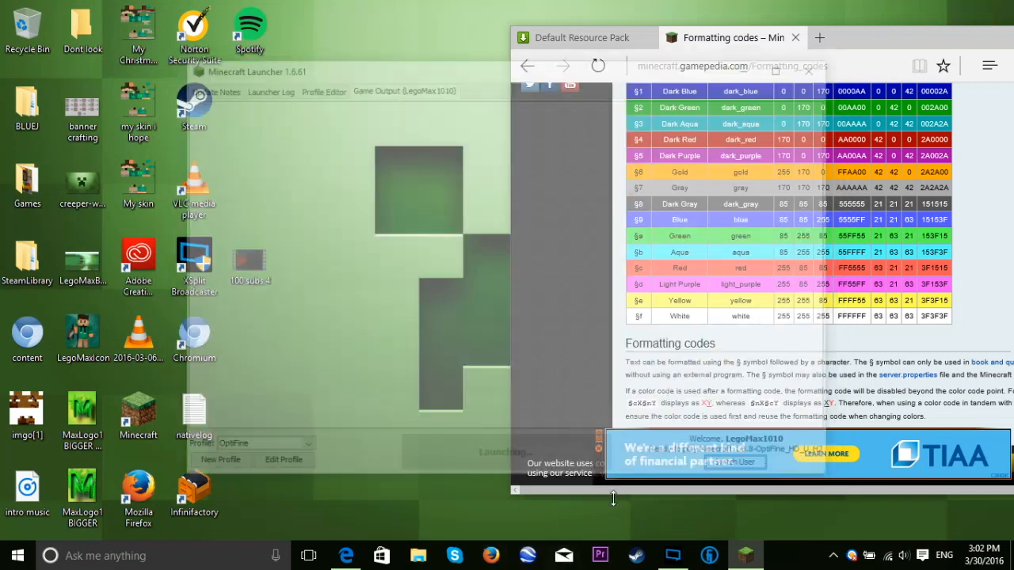
scroll(up, 3)
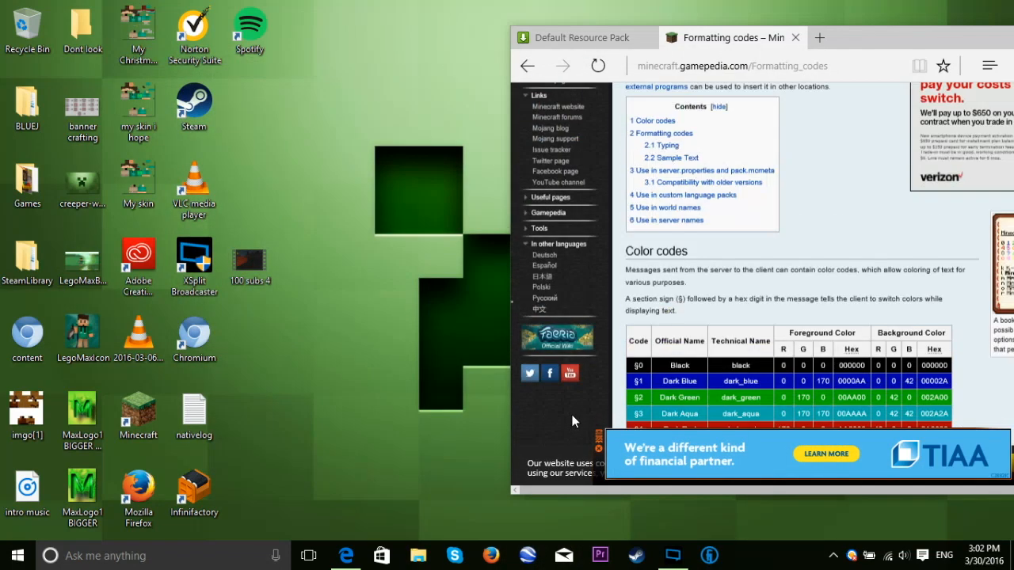
scroll(down, 3)
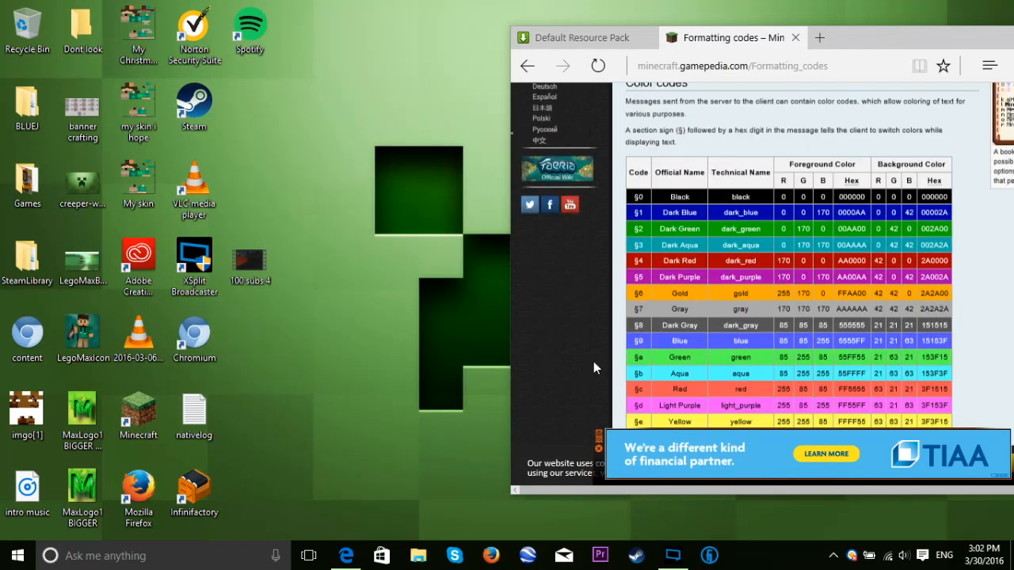
scroll(down, 3)
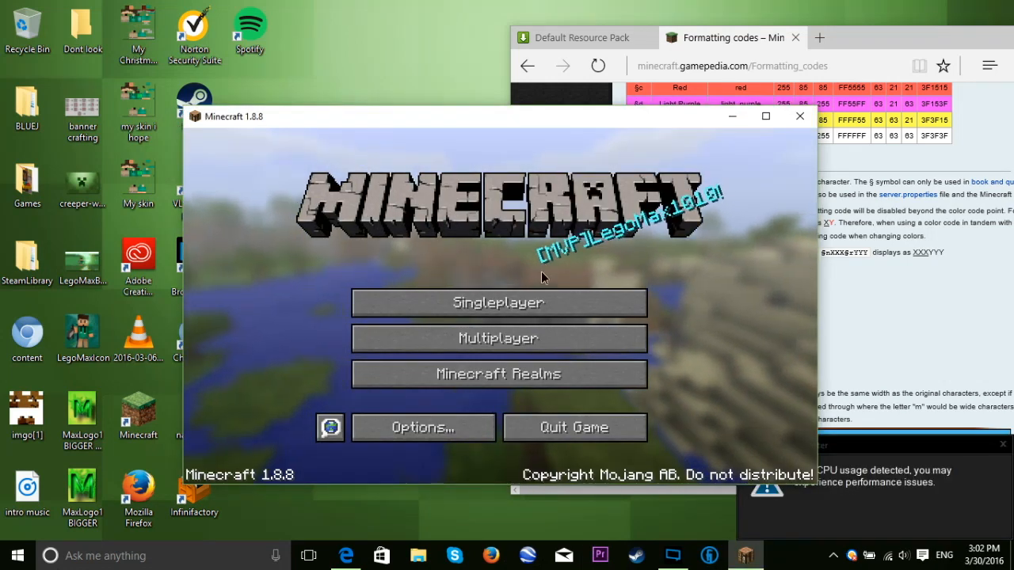
mouse_move(610, 260)
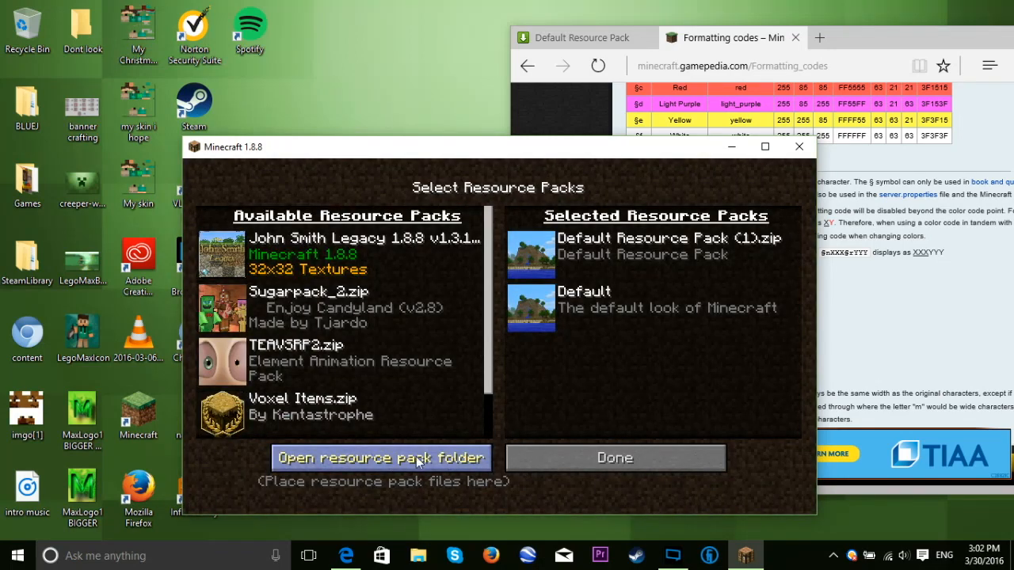
Reopen Default Resource Pack (1).zip at assets\minecraft\texts and open splashes.txt again
click(380, 458)
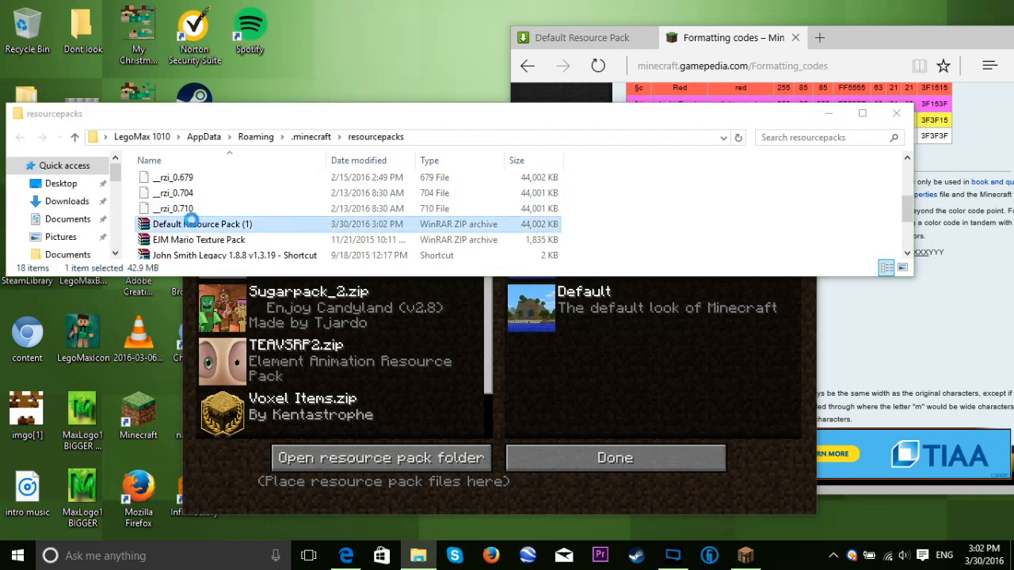
double_click(203, 225)
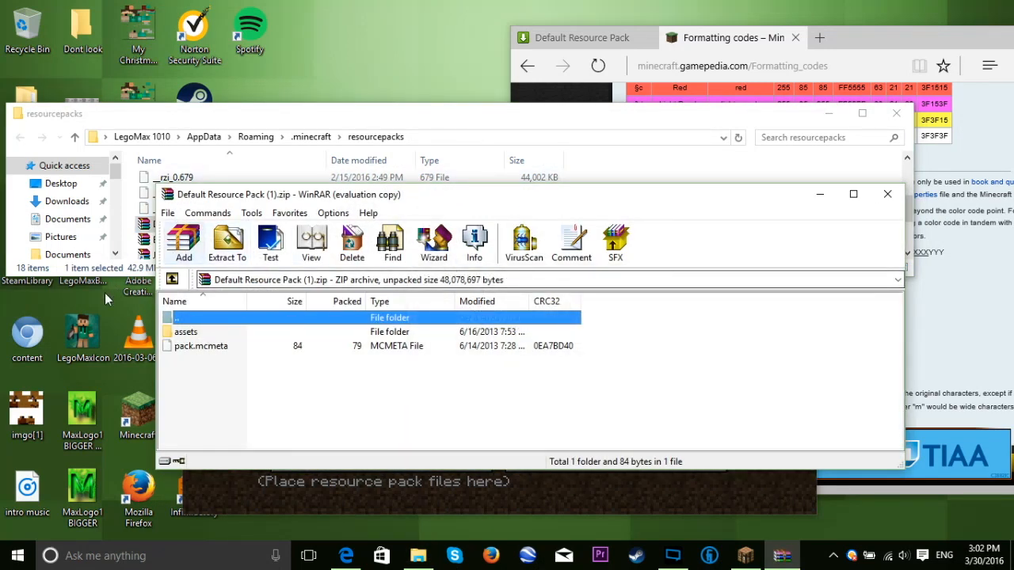
mouse_move(186, 339)
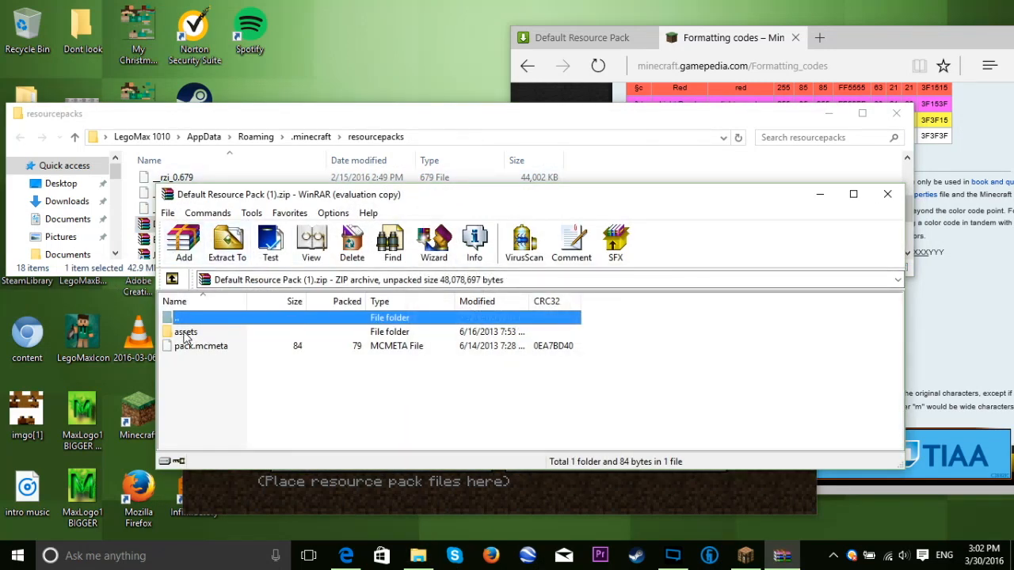
double_click(186, 331)
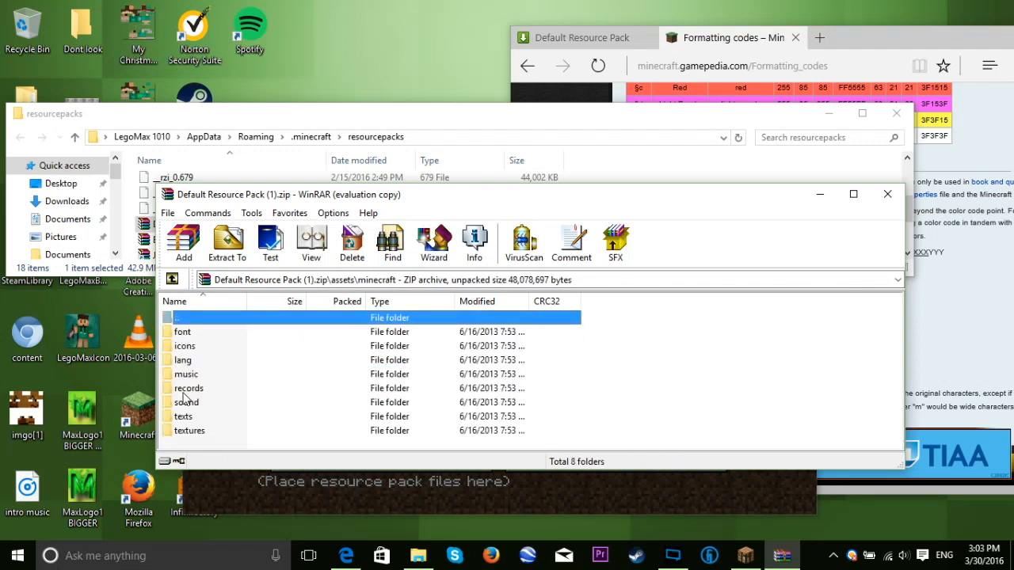
double_click(184, 415)
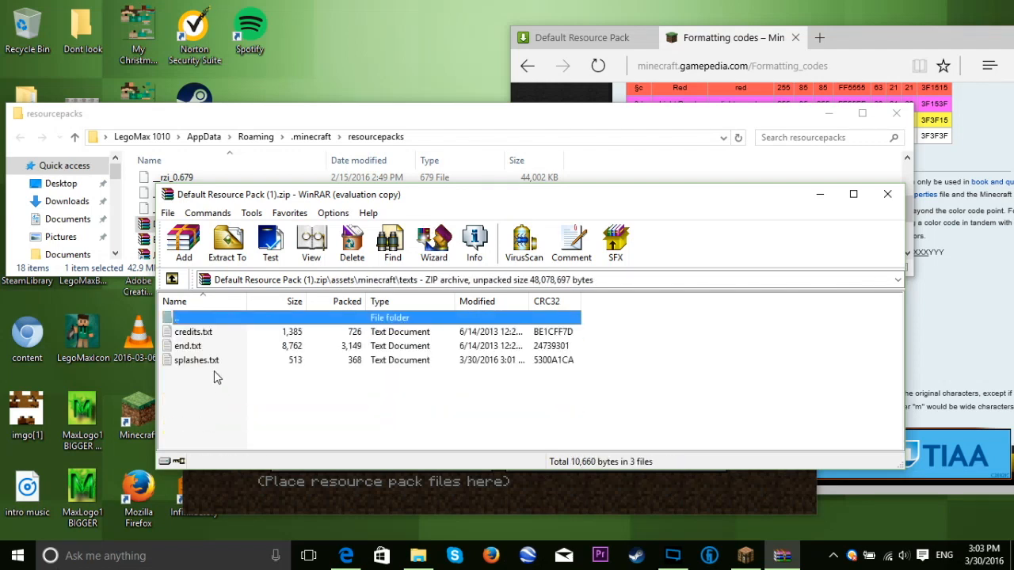
double_click(196, 360)
text(note)
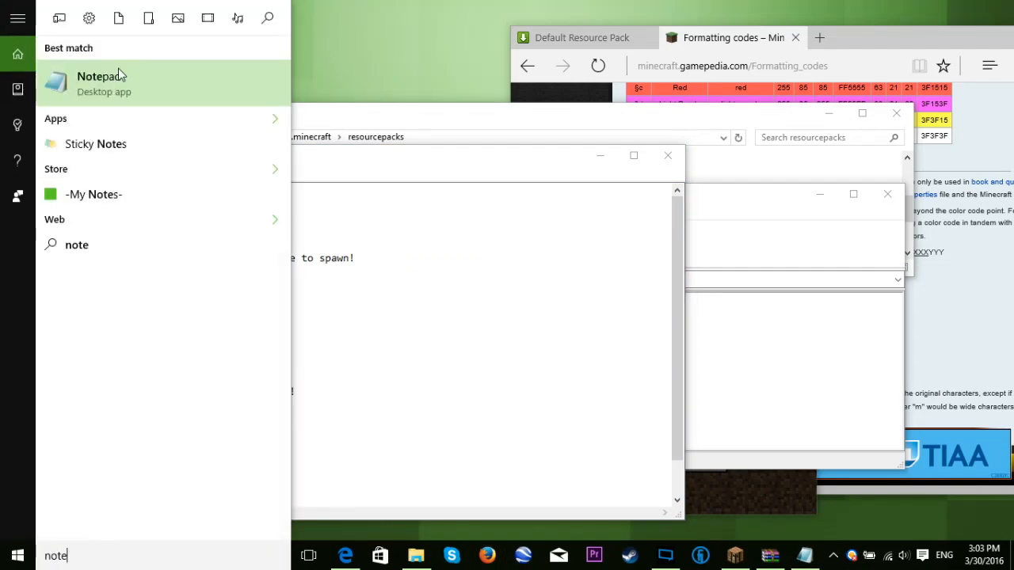
Back up the original splash lines, then trim splashes.txt to the single line §4§lSplash §5§nText
click(102, 76)
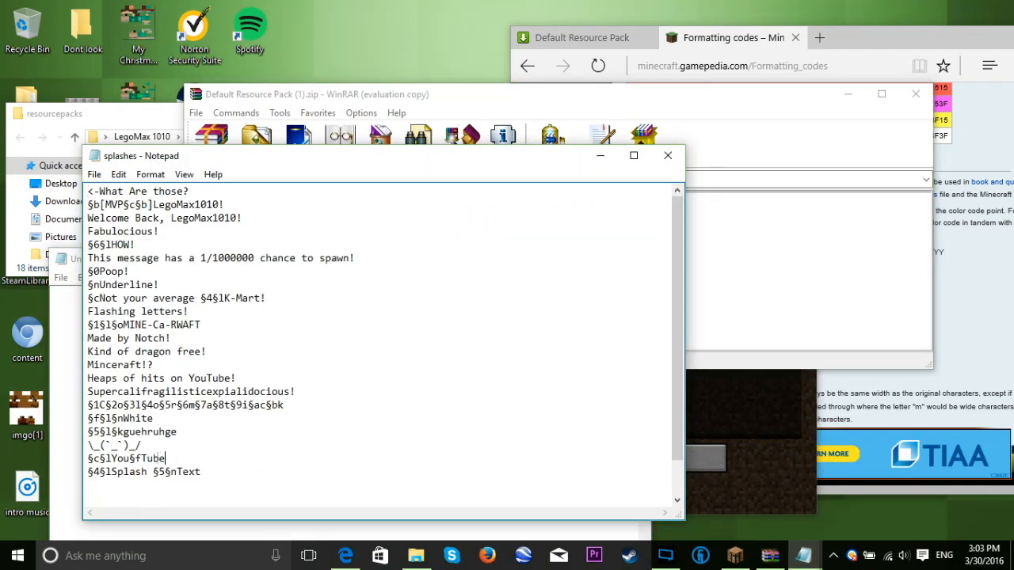
key(ctrl+a)
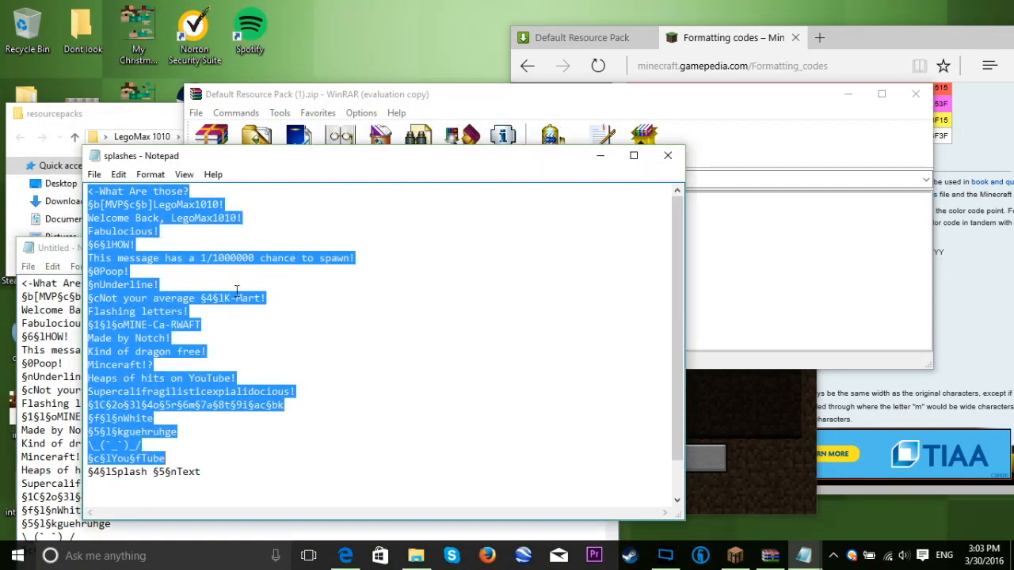
key(Delete)
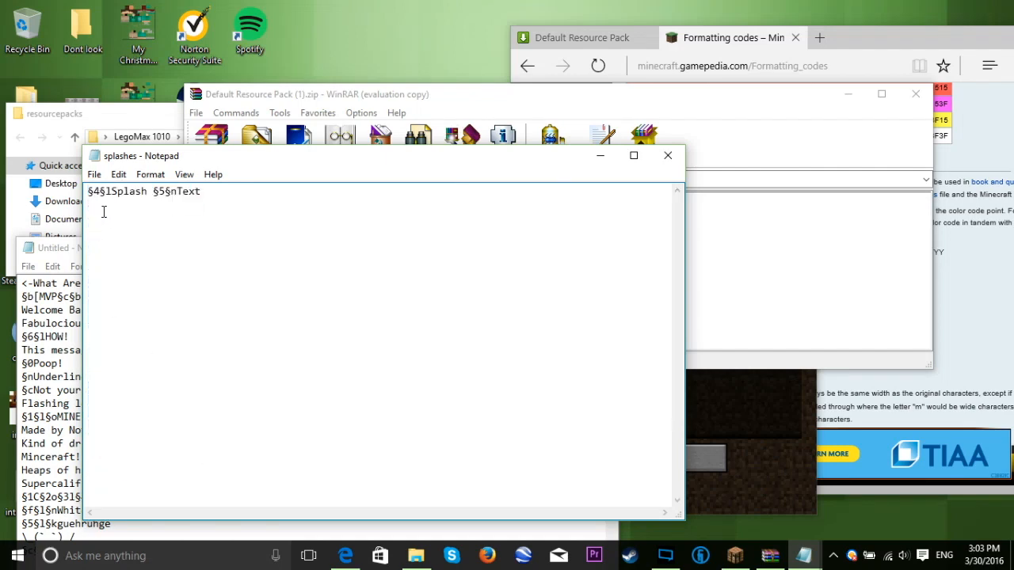
click(205, 192)
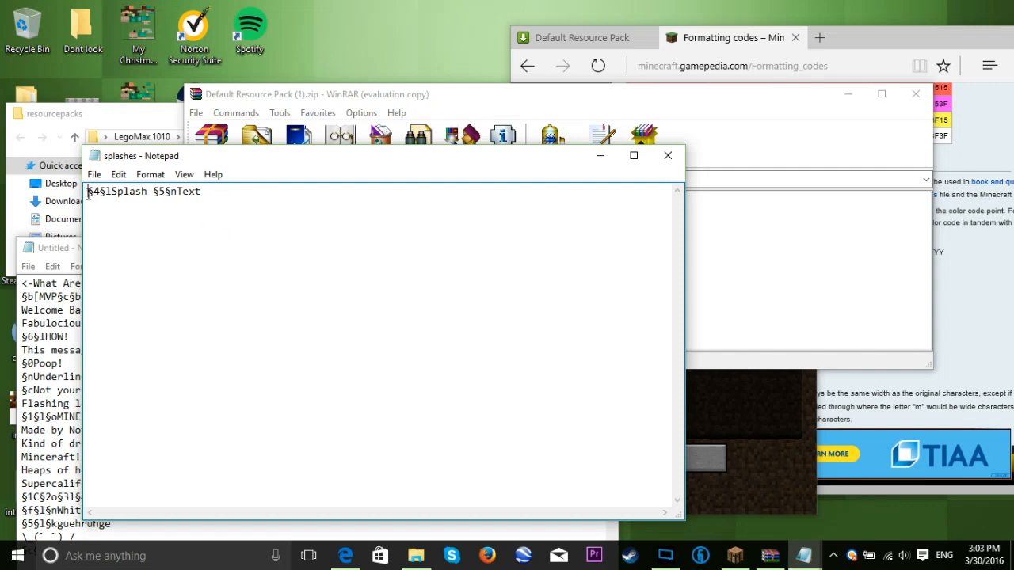
mouse_move(295, 146)
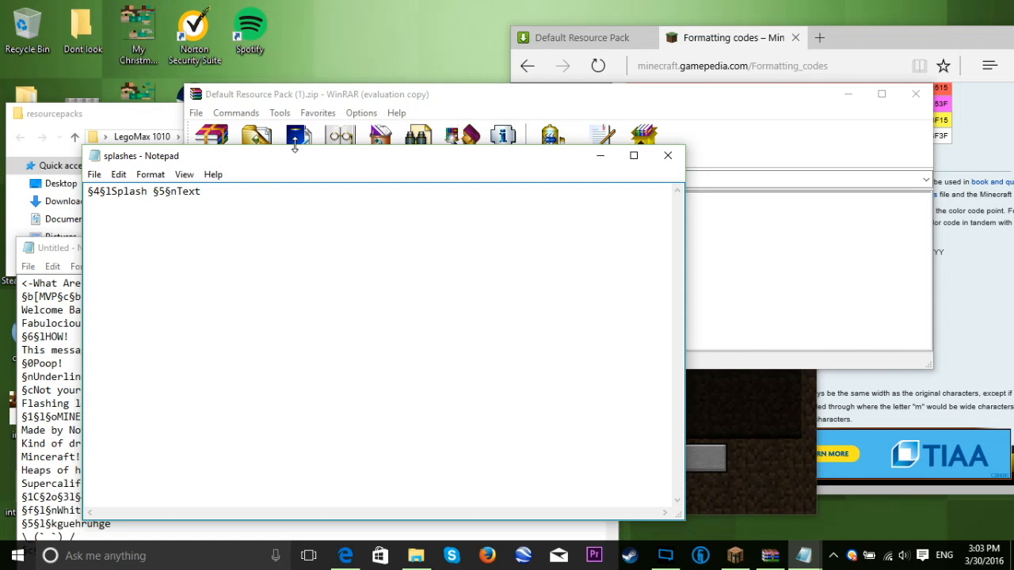
mouse_move(244, 166)
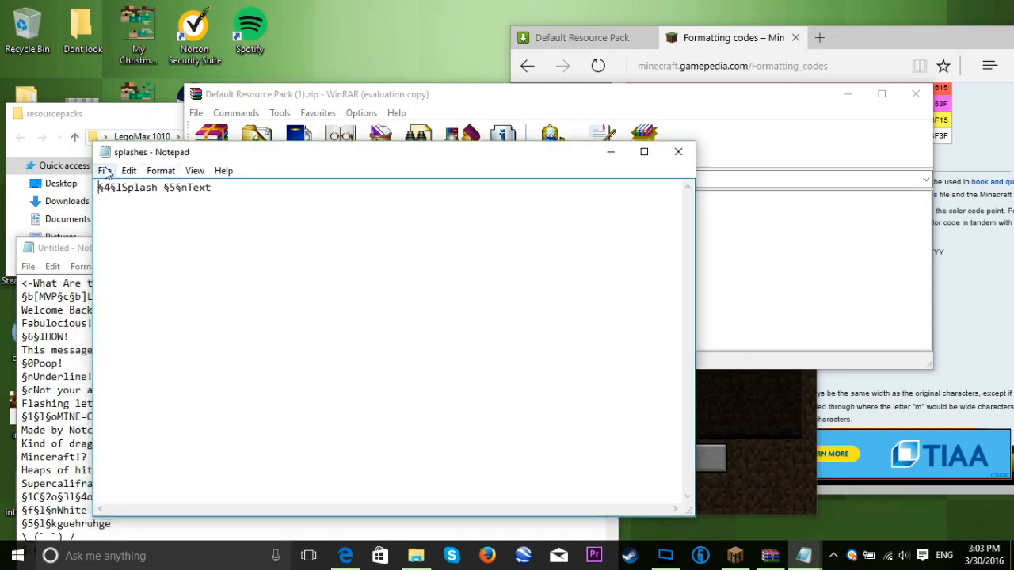
click(104, 172)
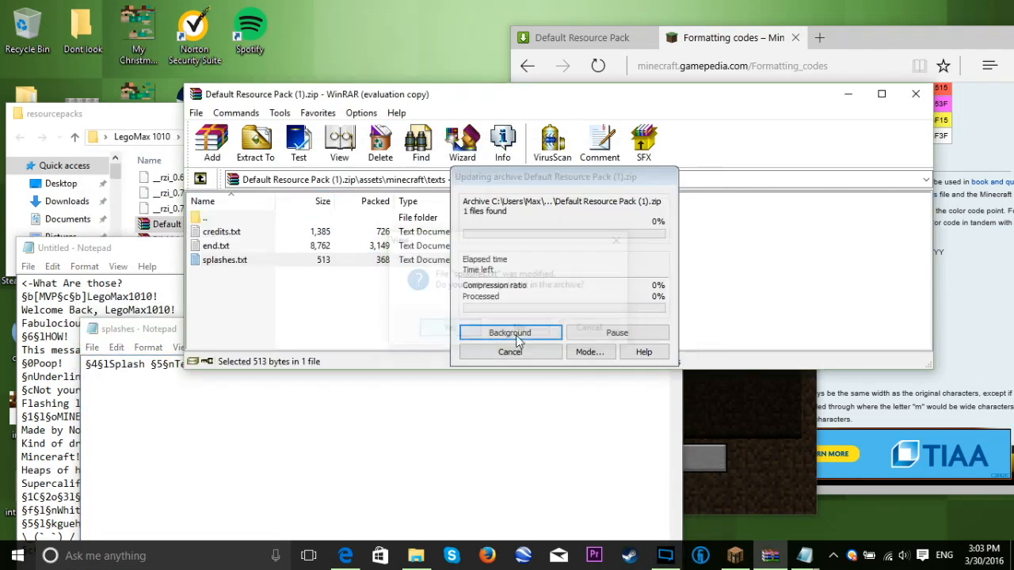
Confirm WinRAR's prompt so the edited splashes.txt is stored back into the resource pack zip
click(510, 332)
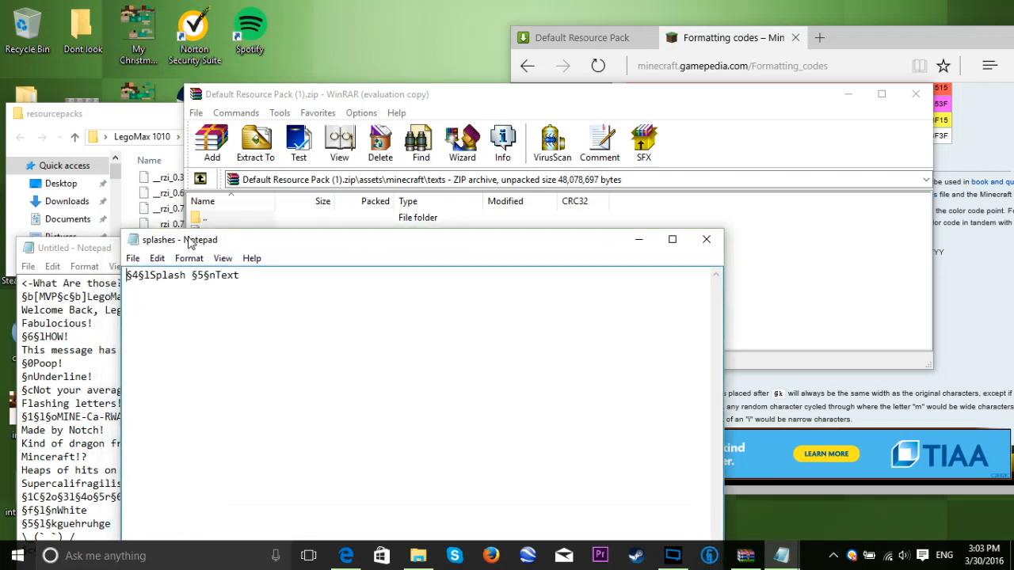
mouse_move(247, 251)
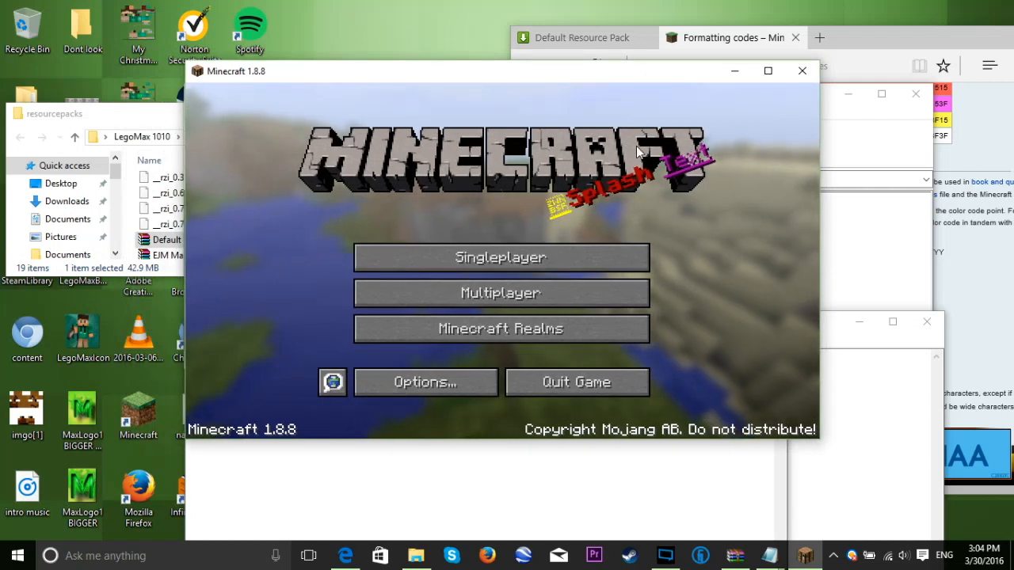
Move the Minecraft window aside after viewing the new title-screen splash
drag(498, 69, 554, 39)
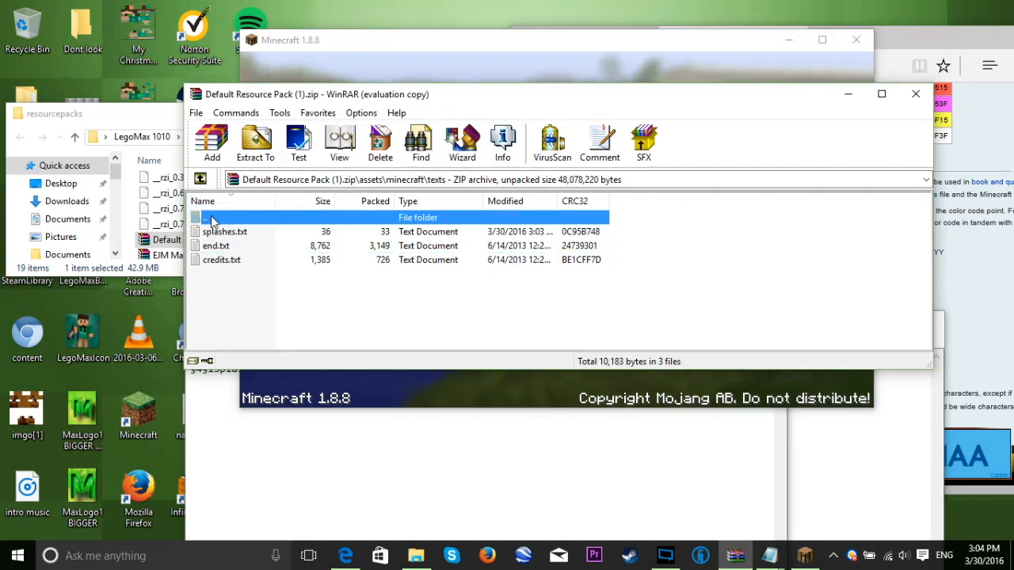
mouse_move(213, 252)
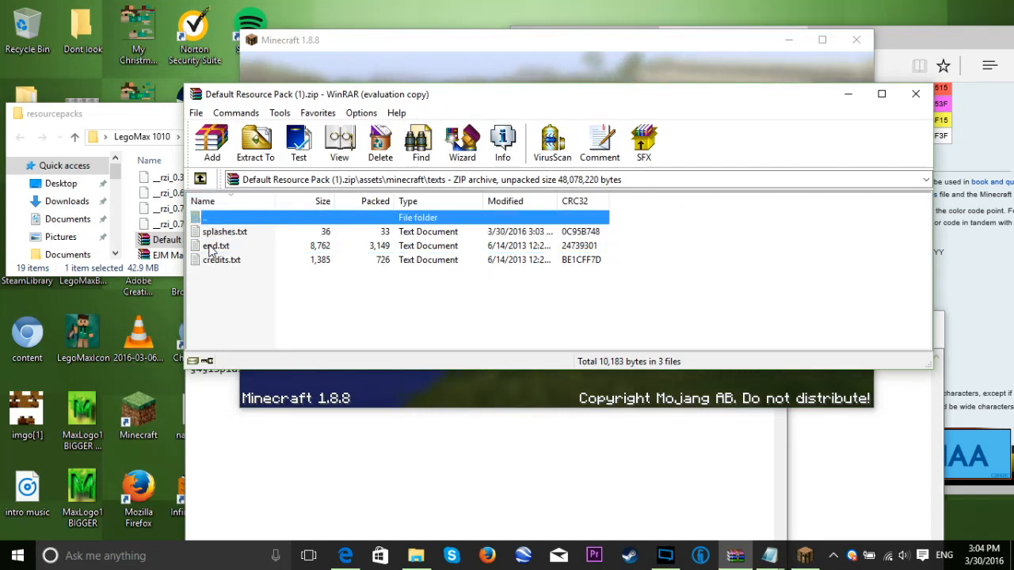
Load end.txt from the archive's texts folder into Notepad
double_click(216, 245)
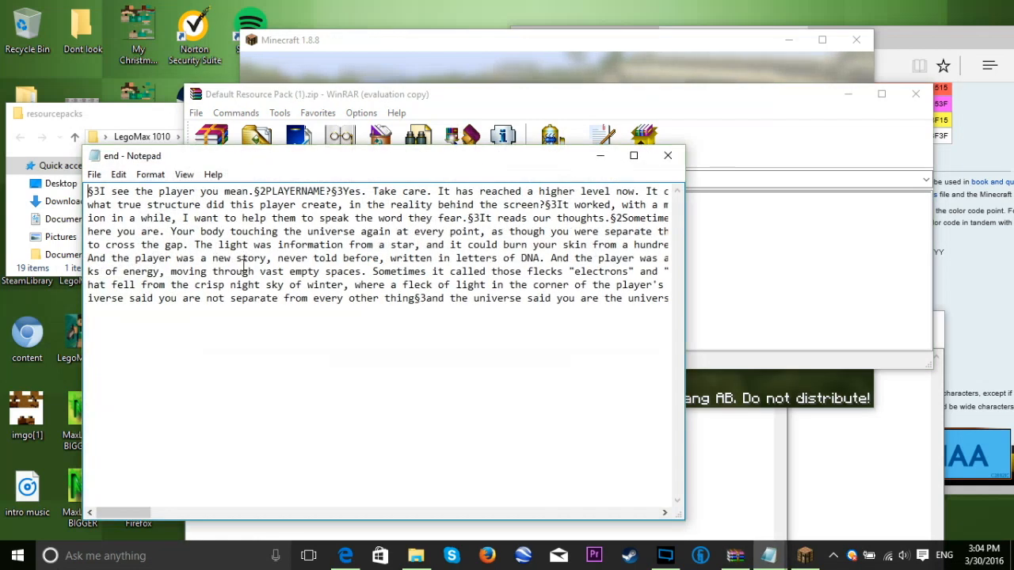
mouse_move(336, 234)
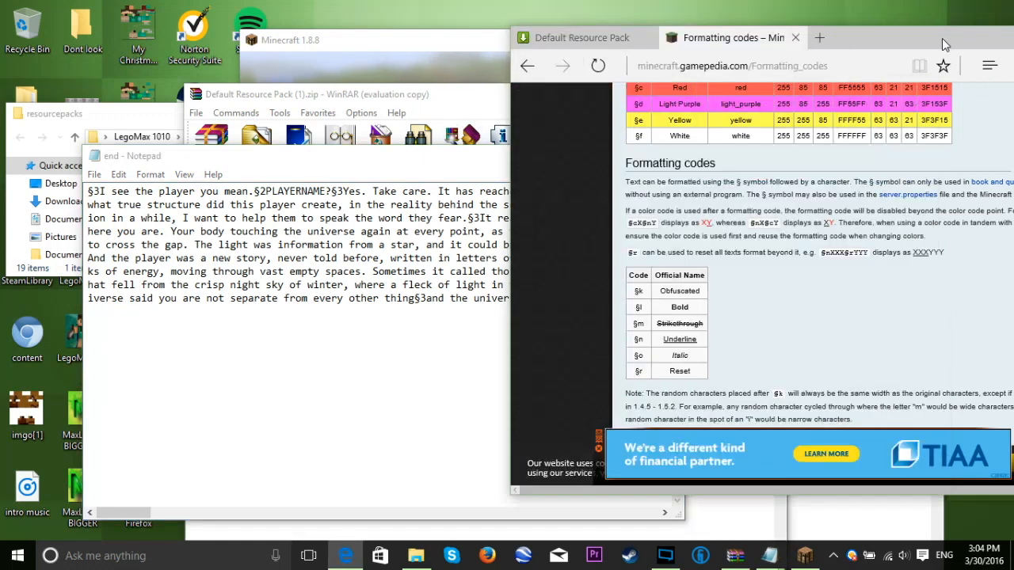
Read through the color-coded end poem, briefly highlighting 'billion billion', then close end.txt unchanged
scroll(up, 3)
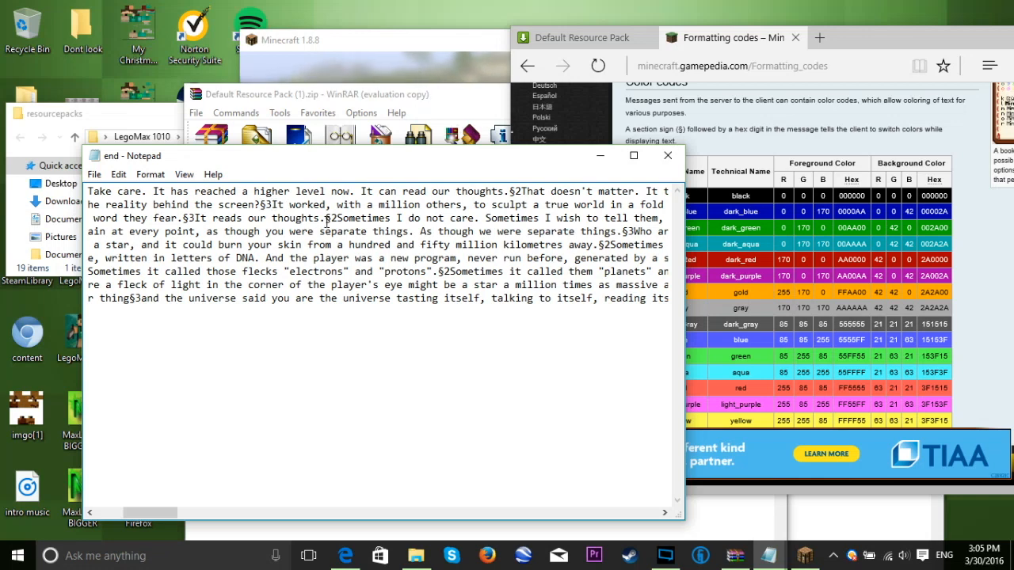
scroll(right, 3)
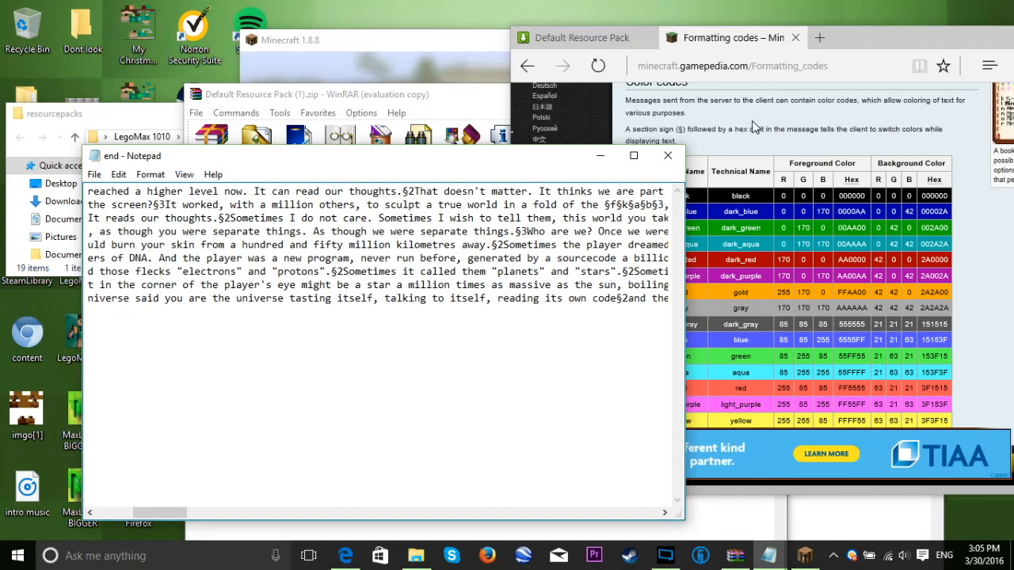
mouse_move(542, 161)
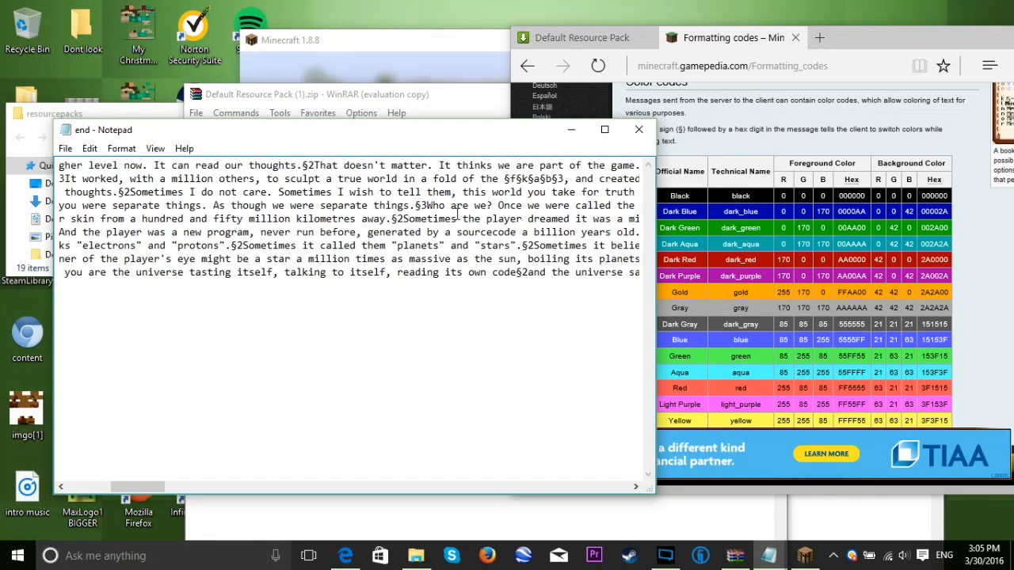
scroll(down, 3)
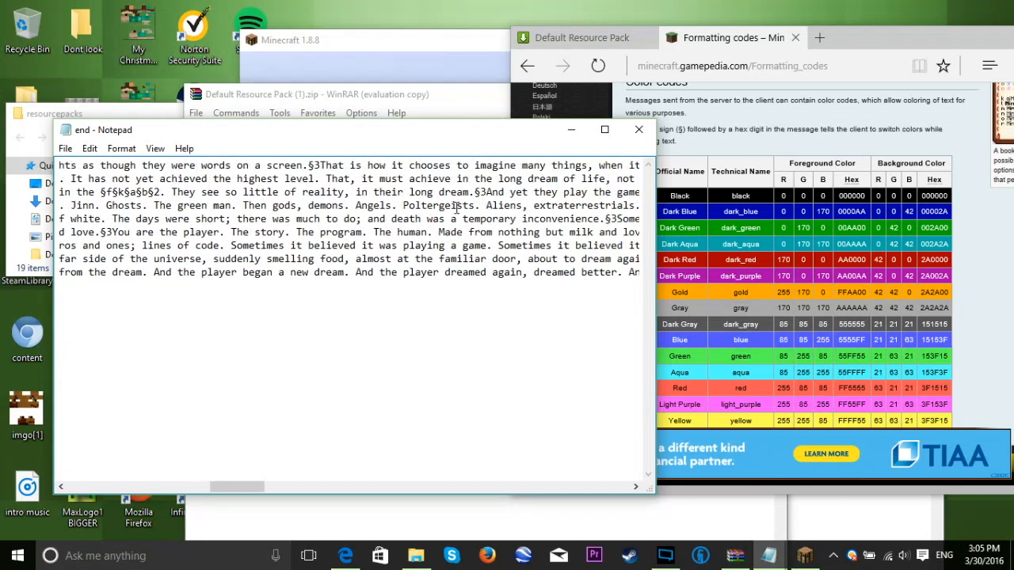
scroll(down, 3)
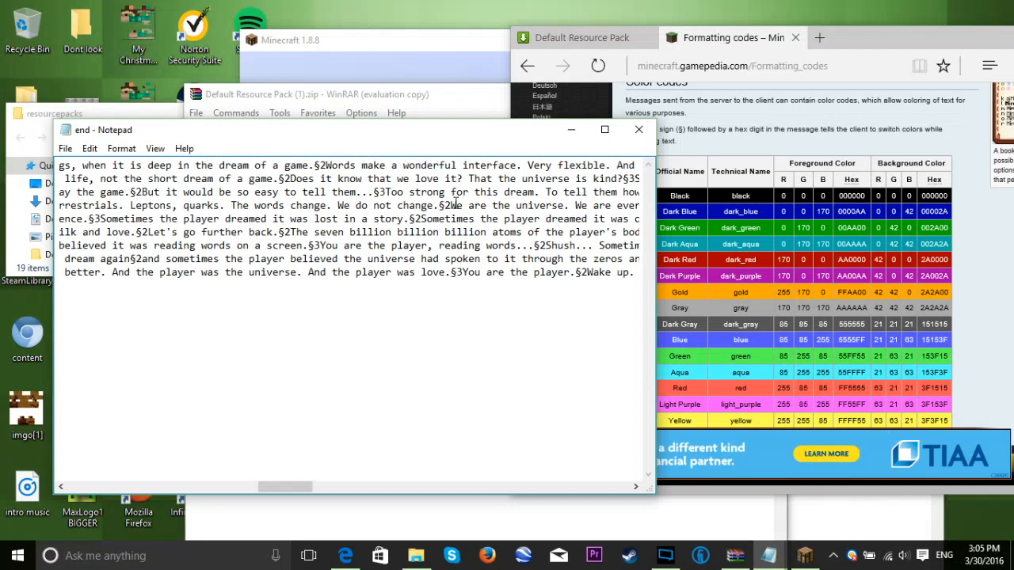
double_click(396, 231)
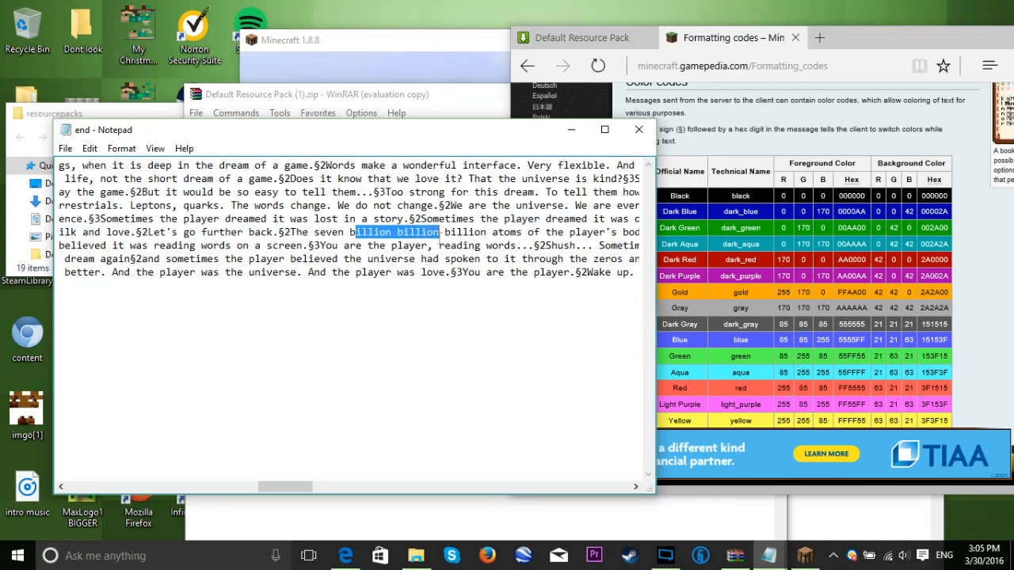
click(535, 244)
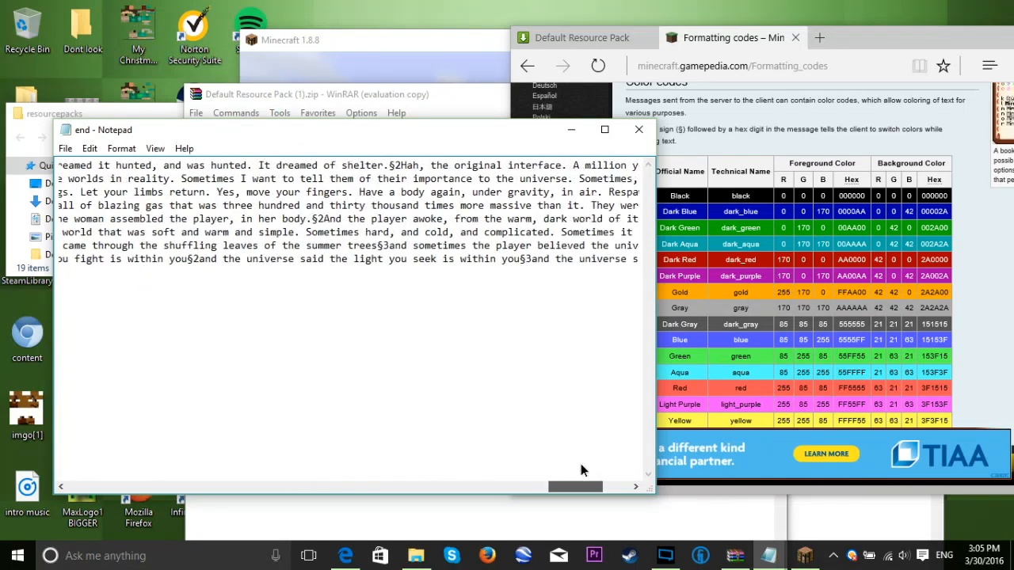
scroll(right, 3)
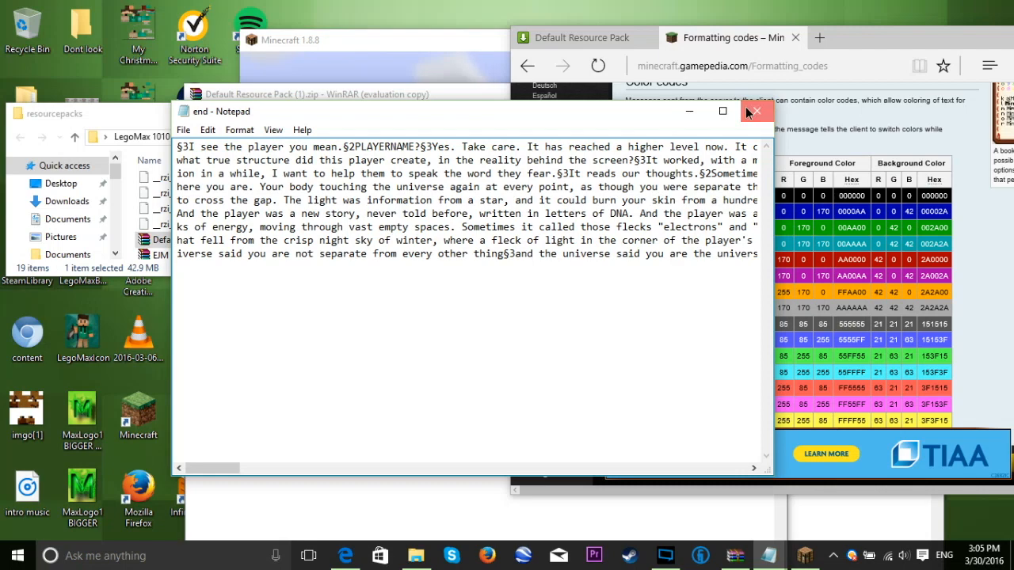
click(754, 111)
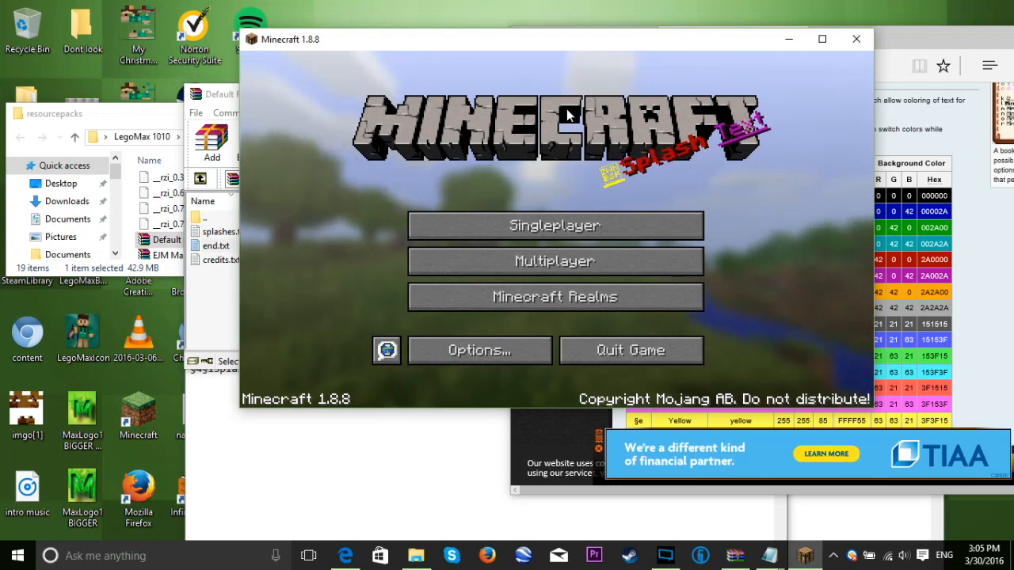
mouse_move(598, 177)
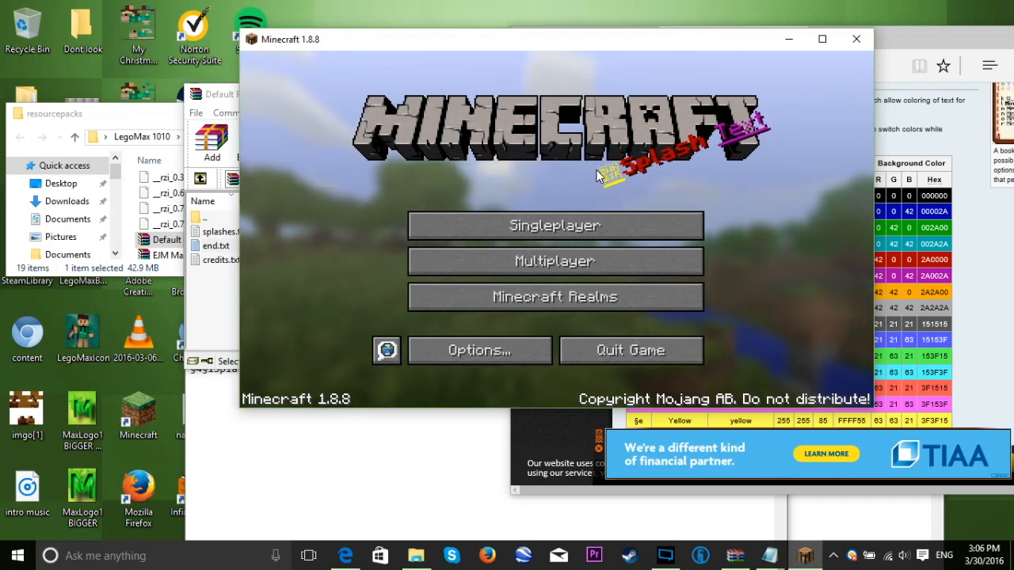
drag(554, 38, 506, 99)
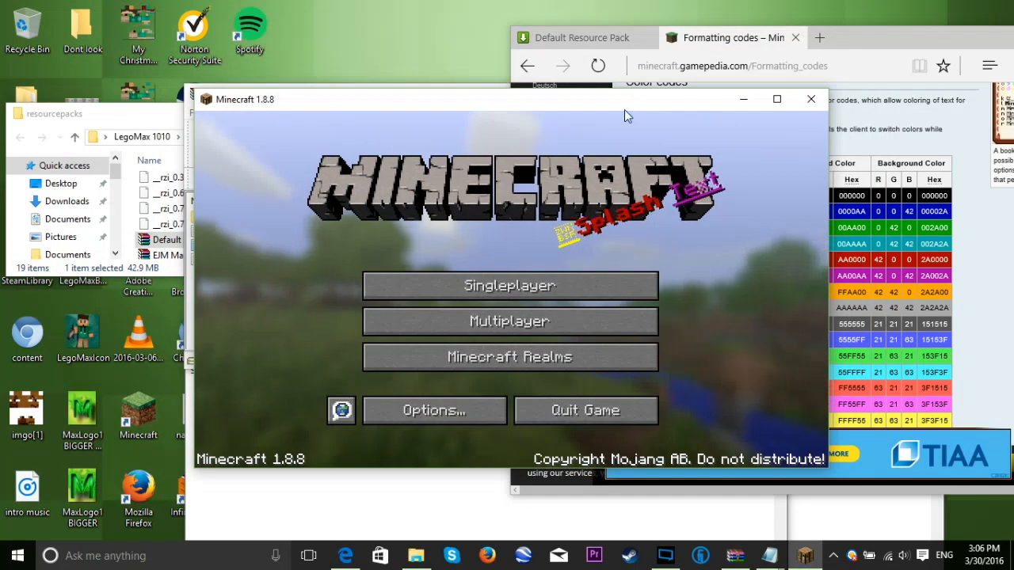